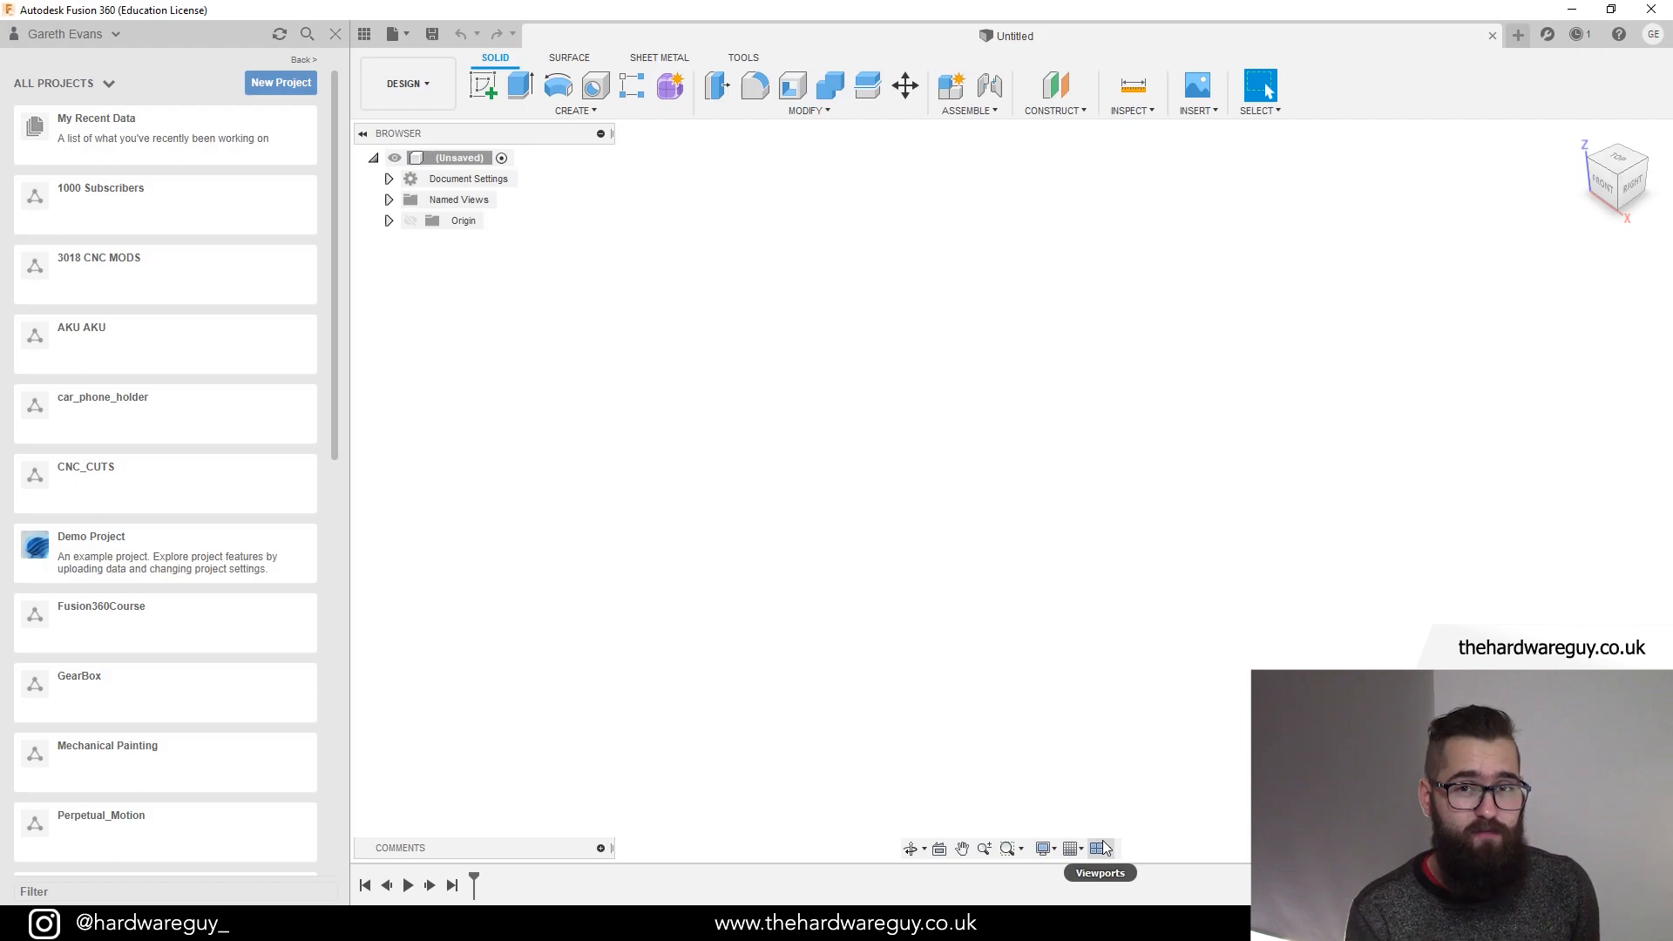
pyautogui.moveTo(1089, 797)
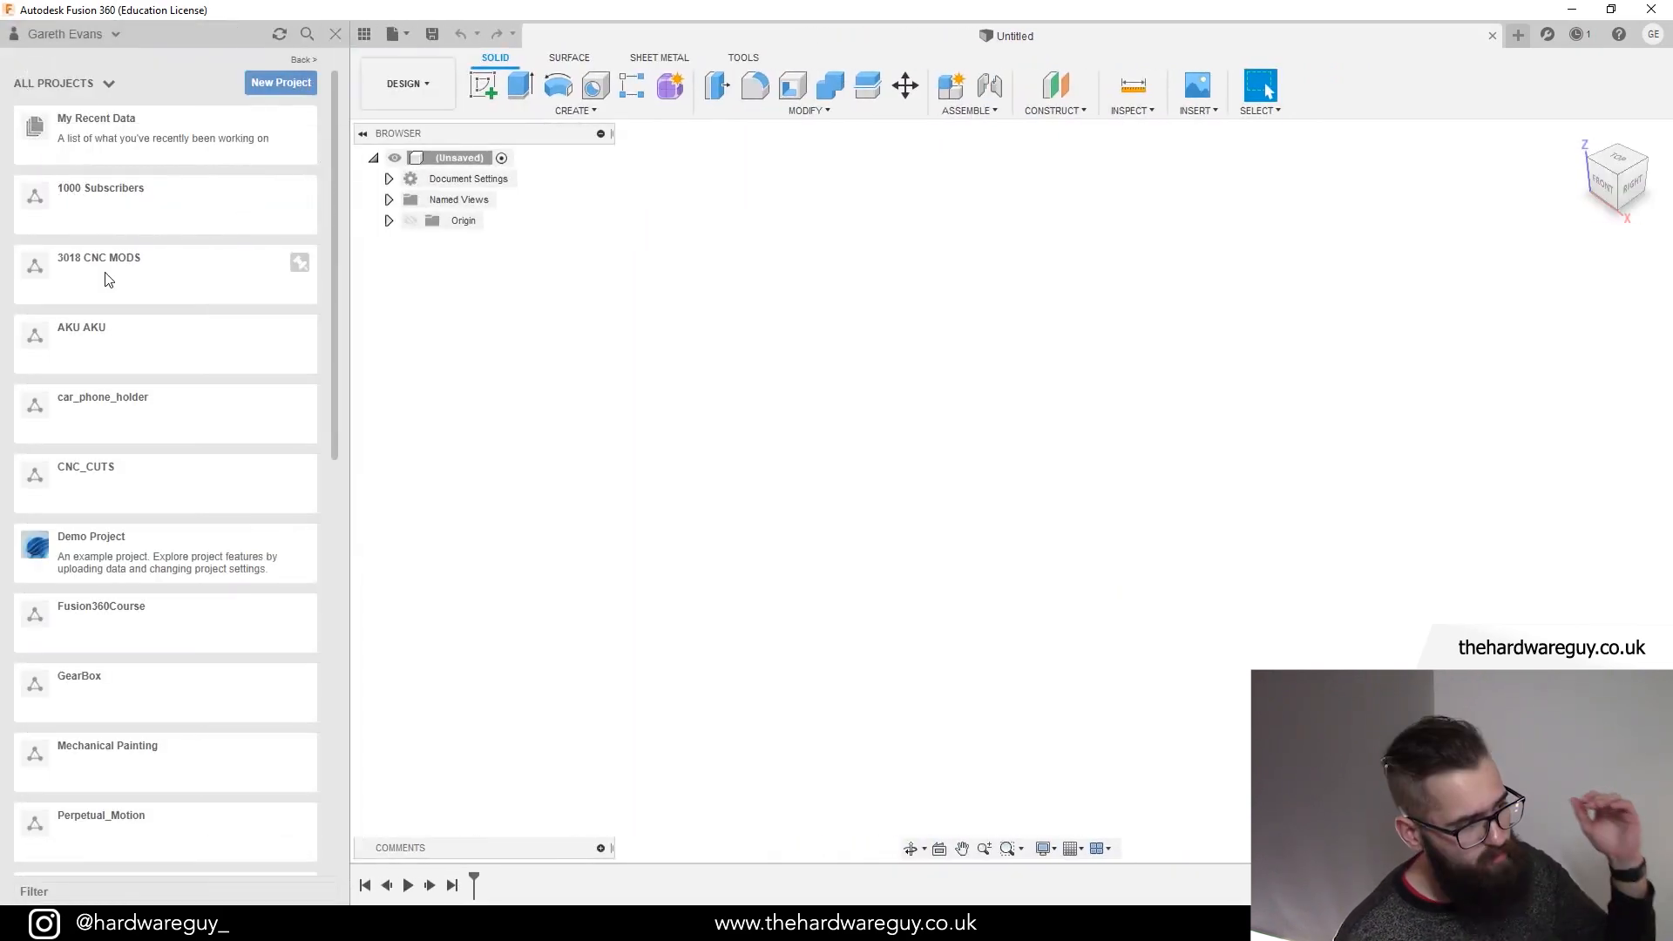
pyautogui.moveTo(144, 383)
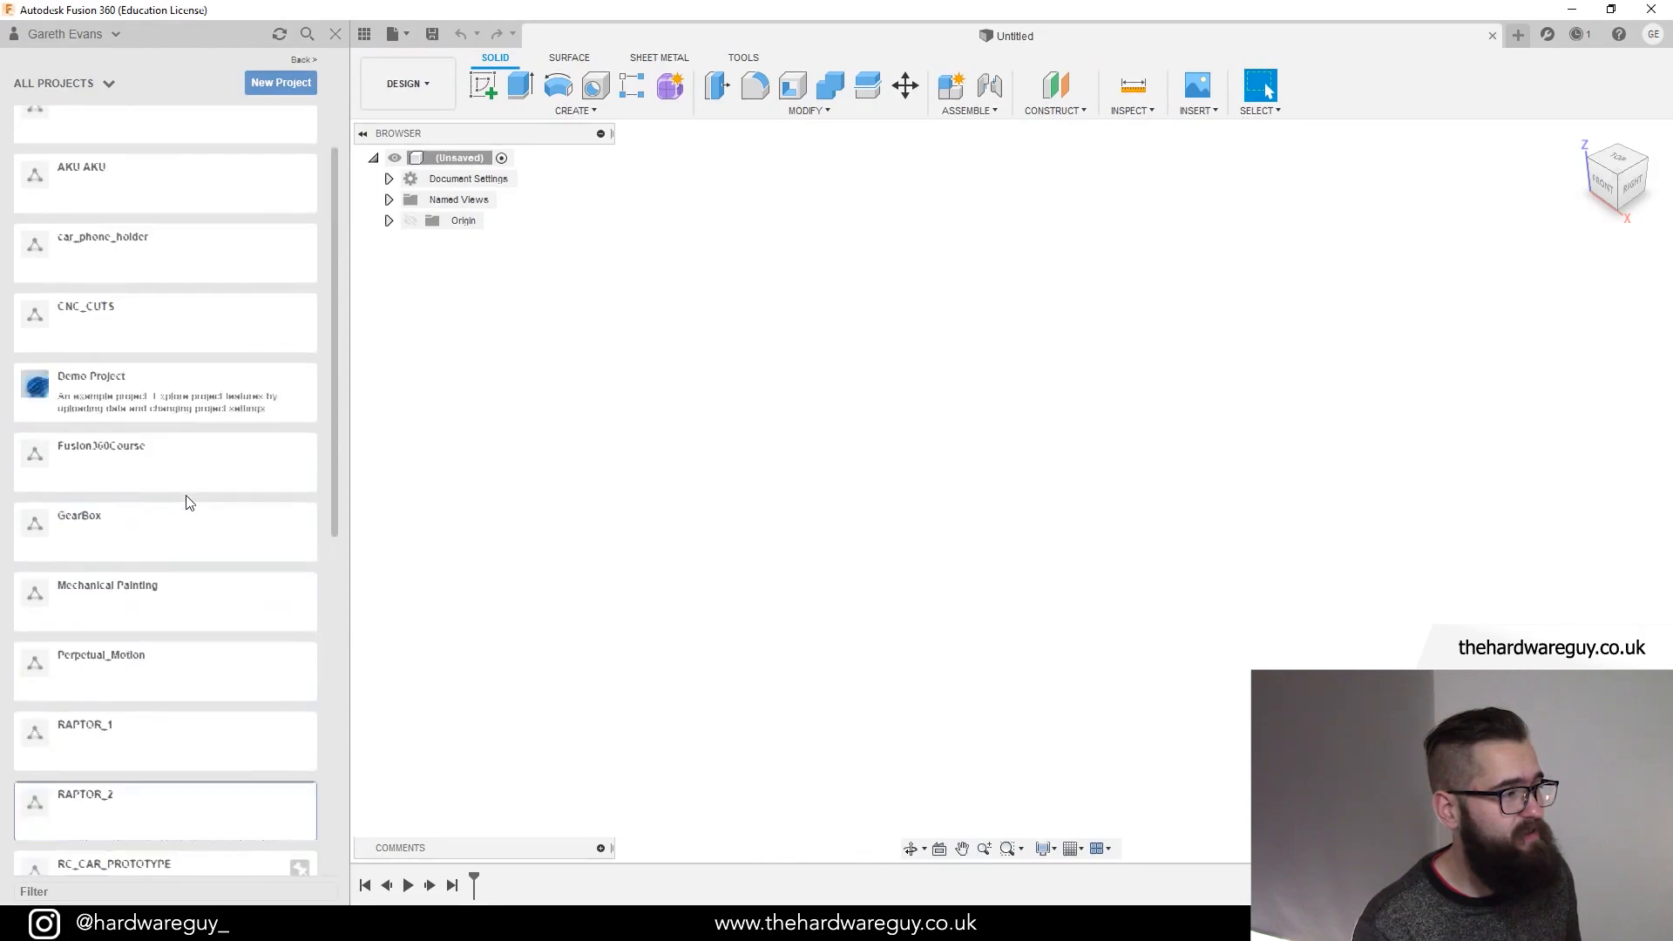
# Step: Scroll down the RAPTOR_2 design list and open the ProLine Trencher design
pyautogui.scroll(3)
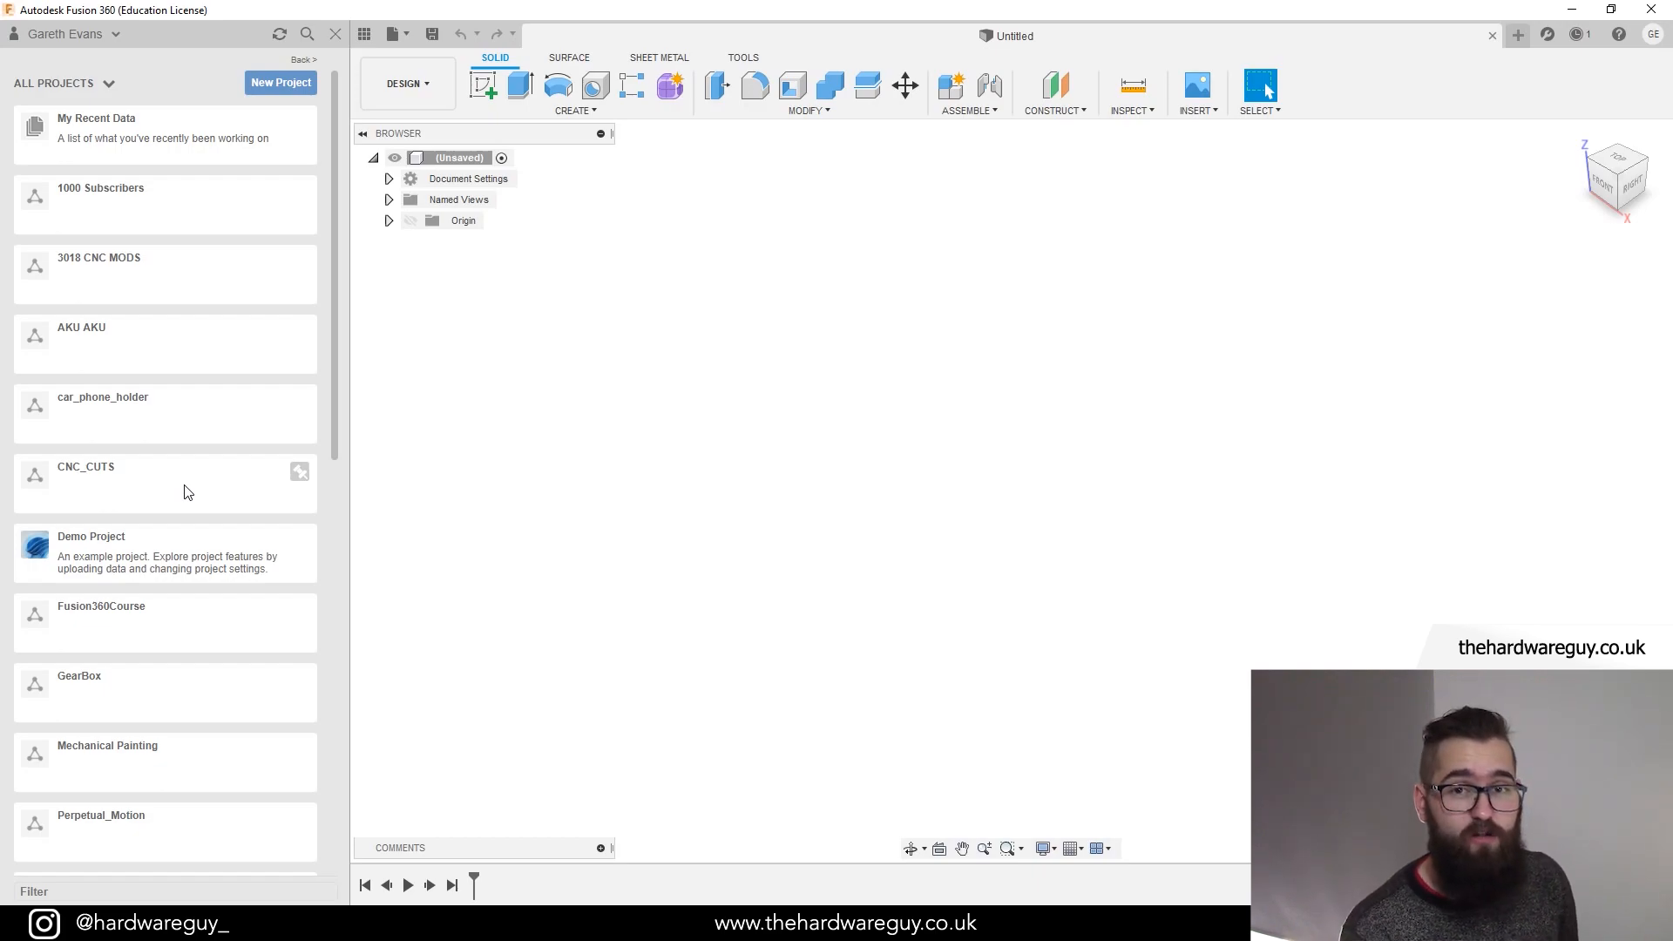
pyautogui.moveTo(151, 445)
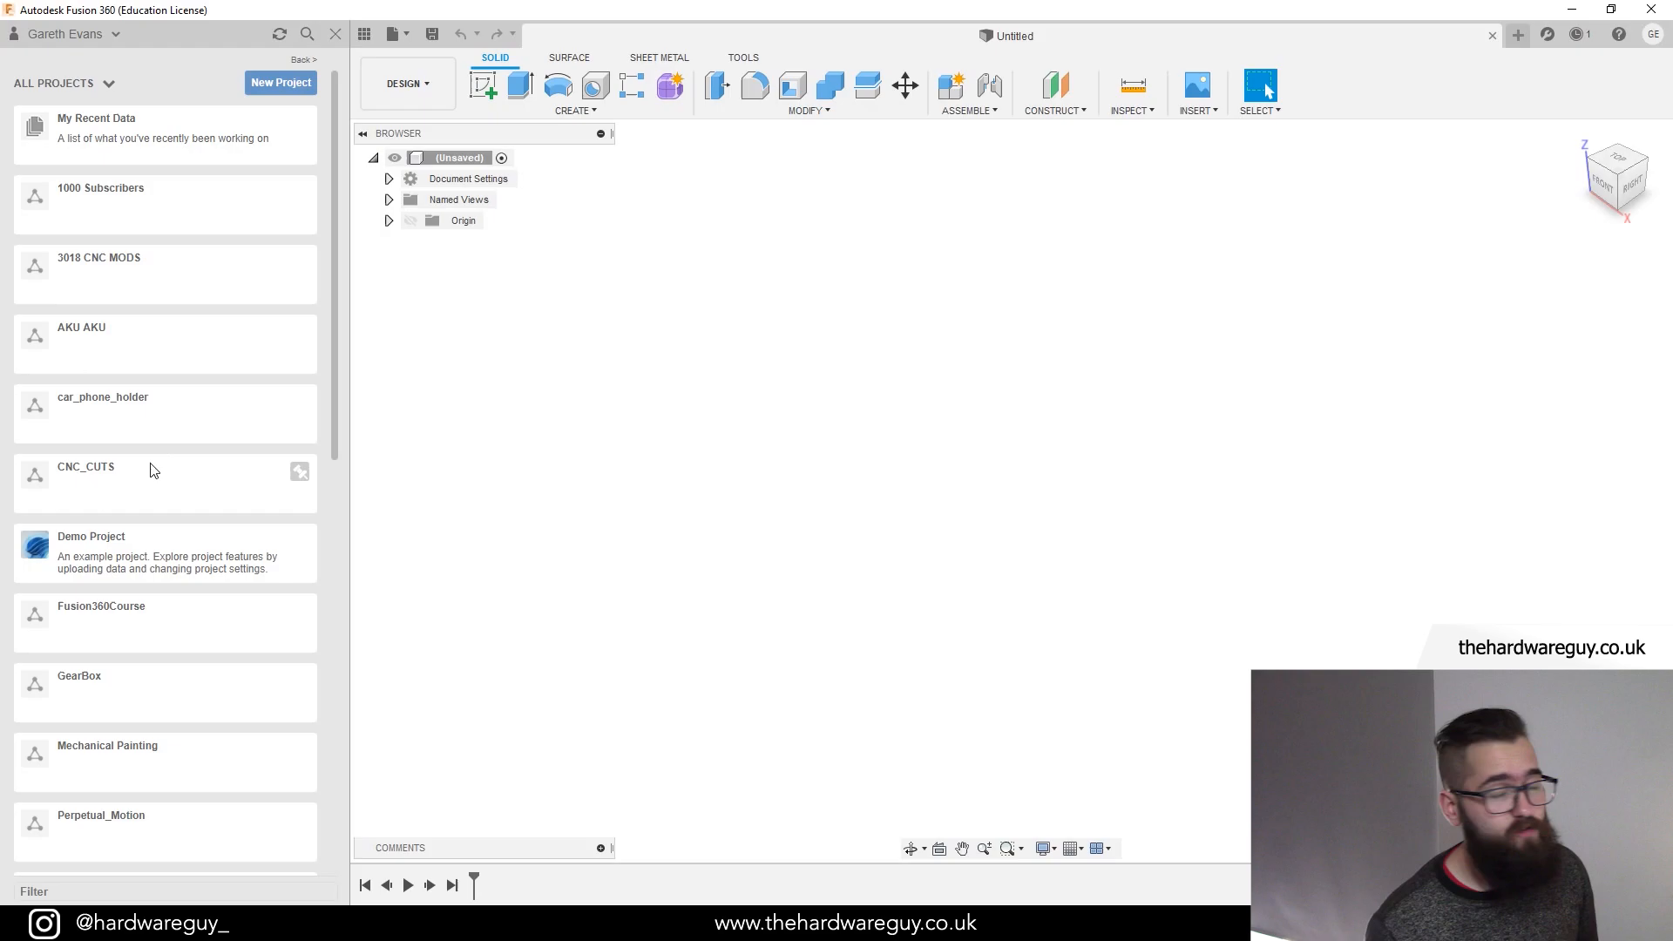
pyautogui.scroll(-3)
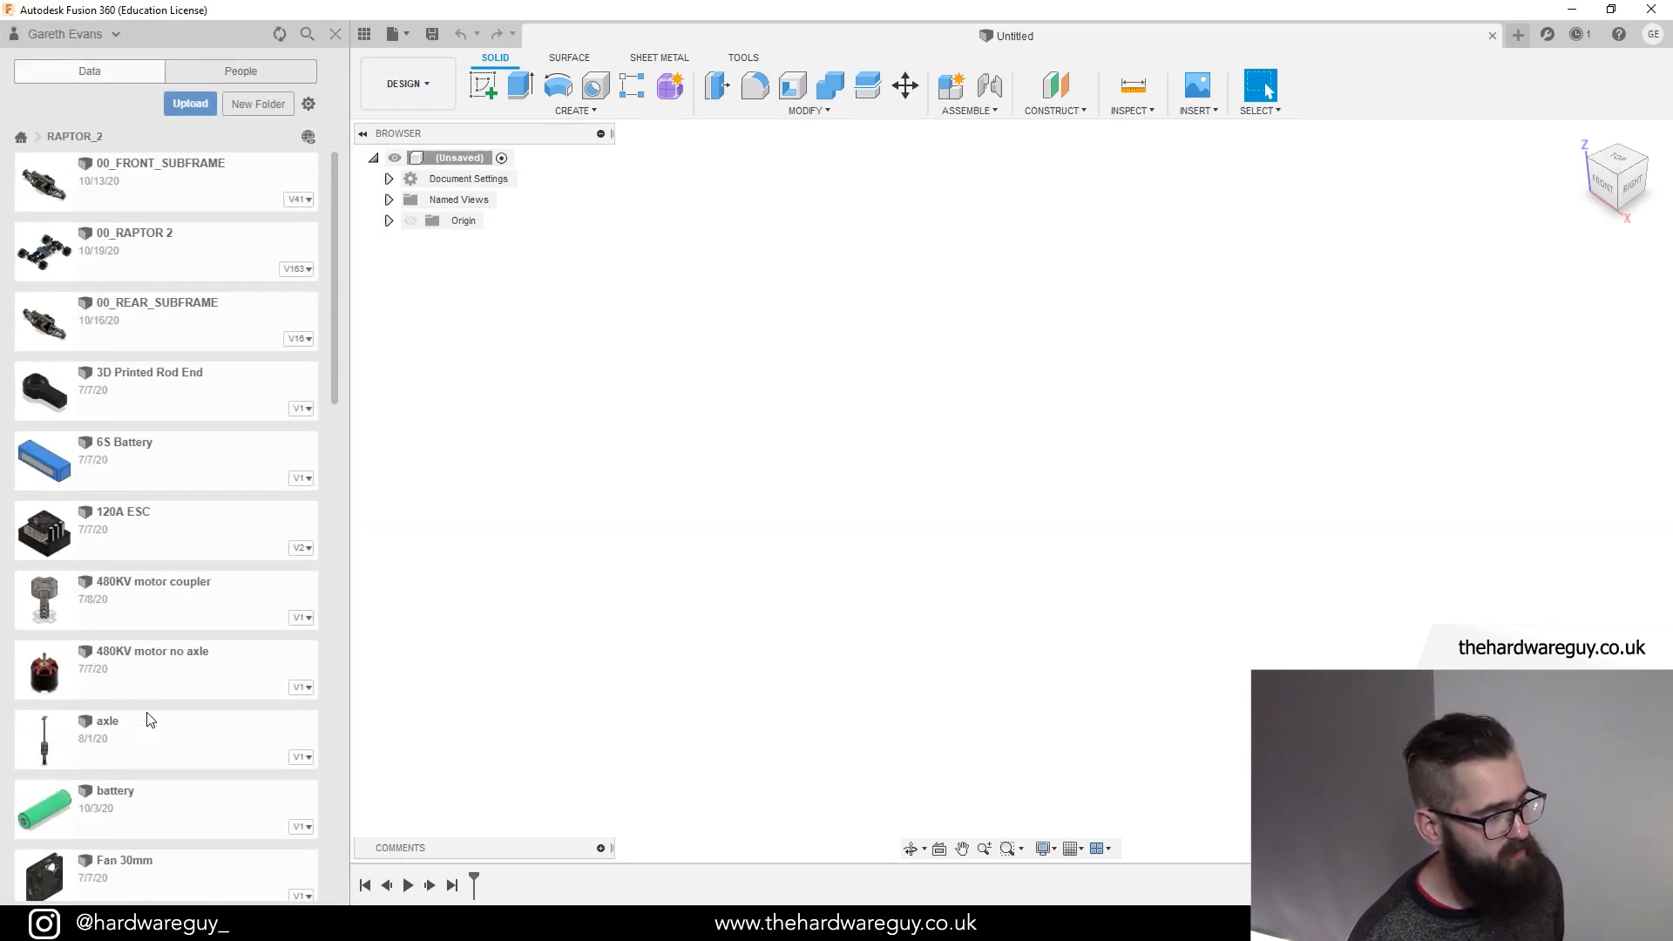
pyautogui.moveTo(209, 640)
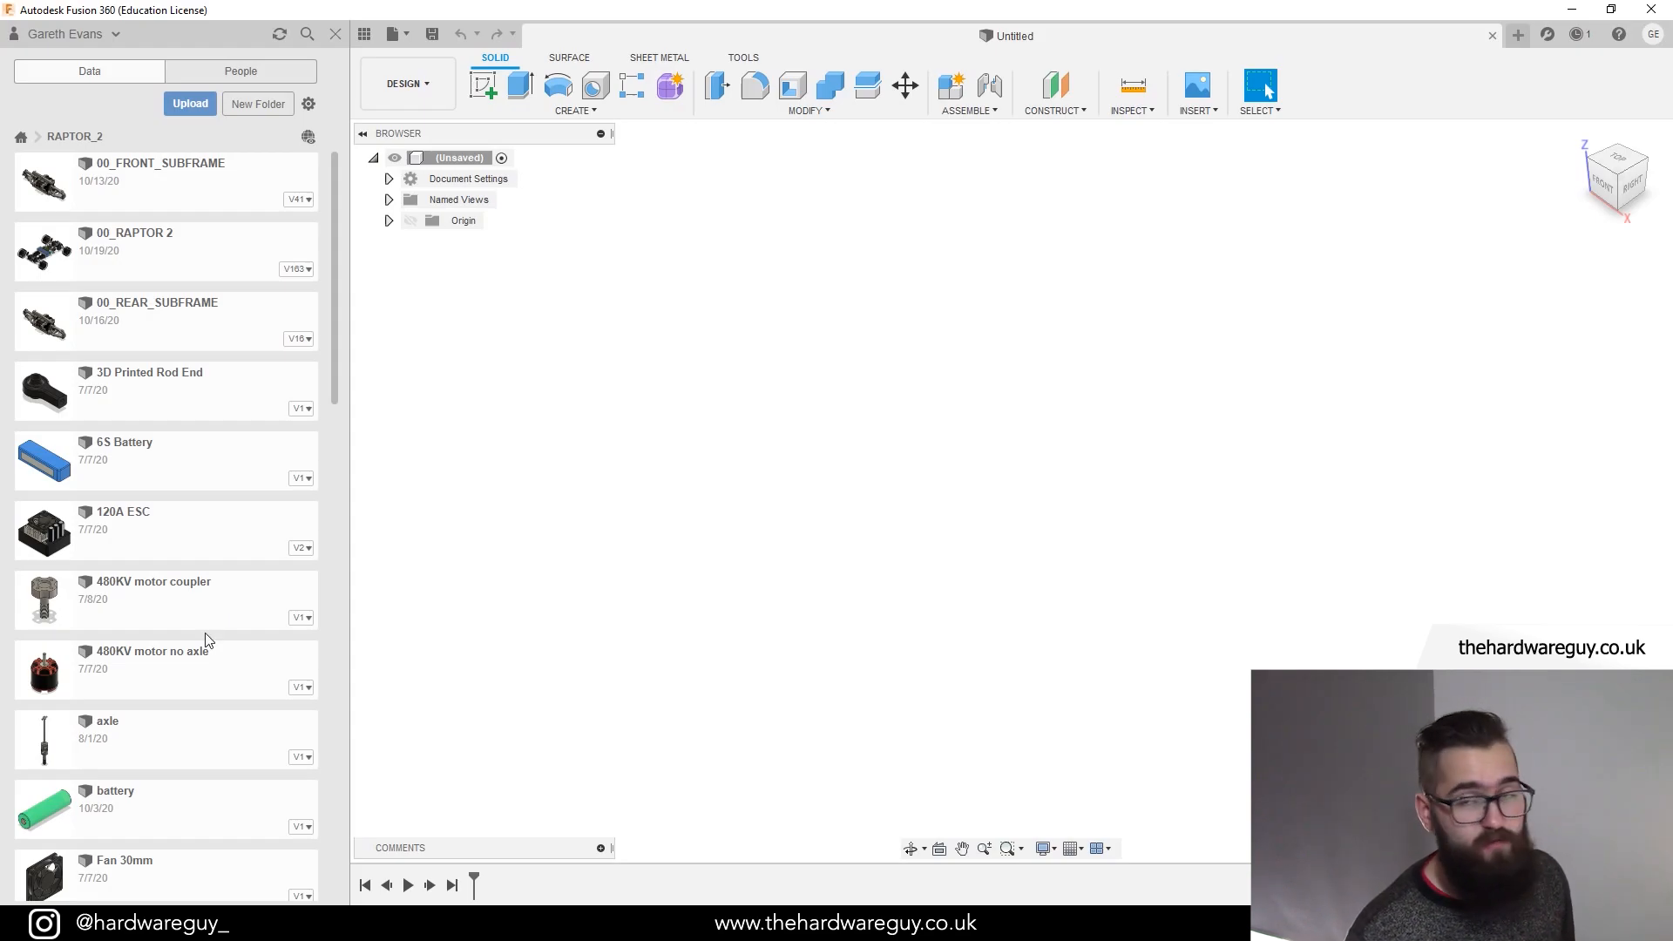
pyautogui.scroll(-3)
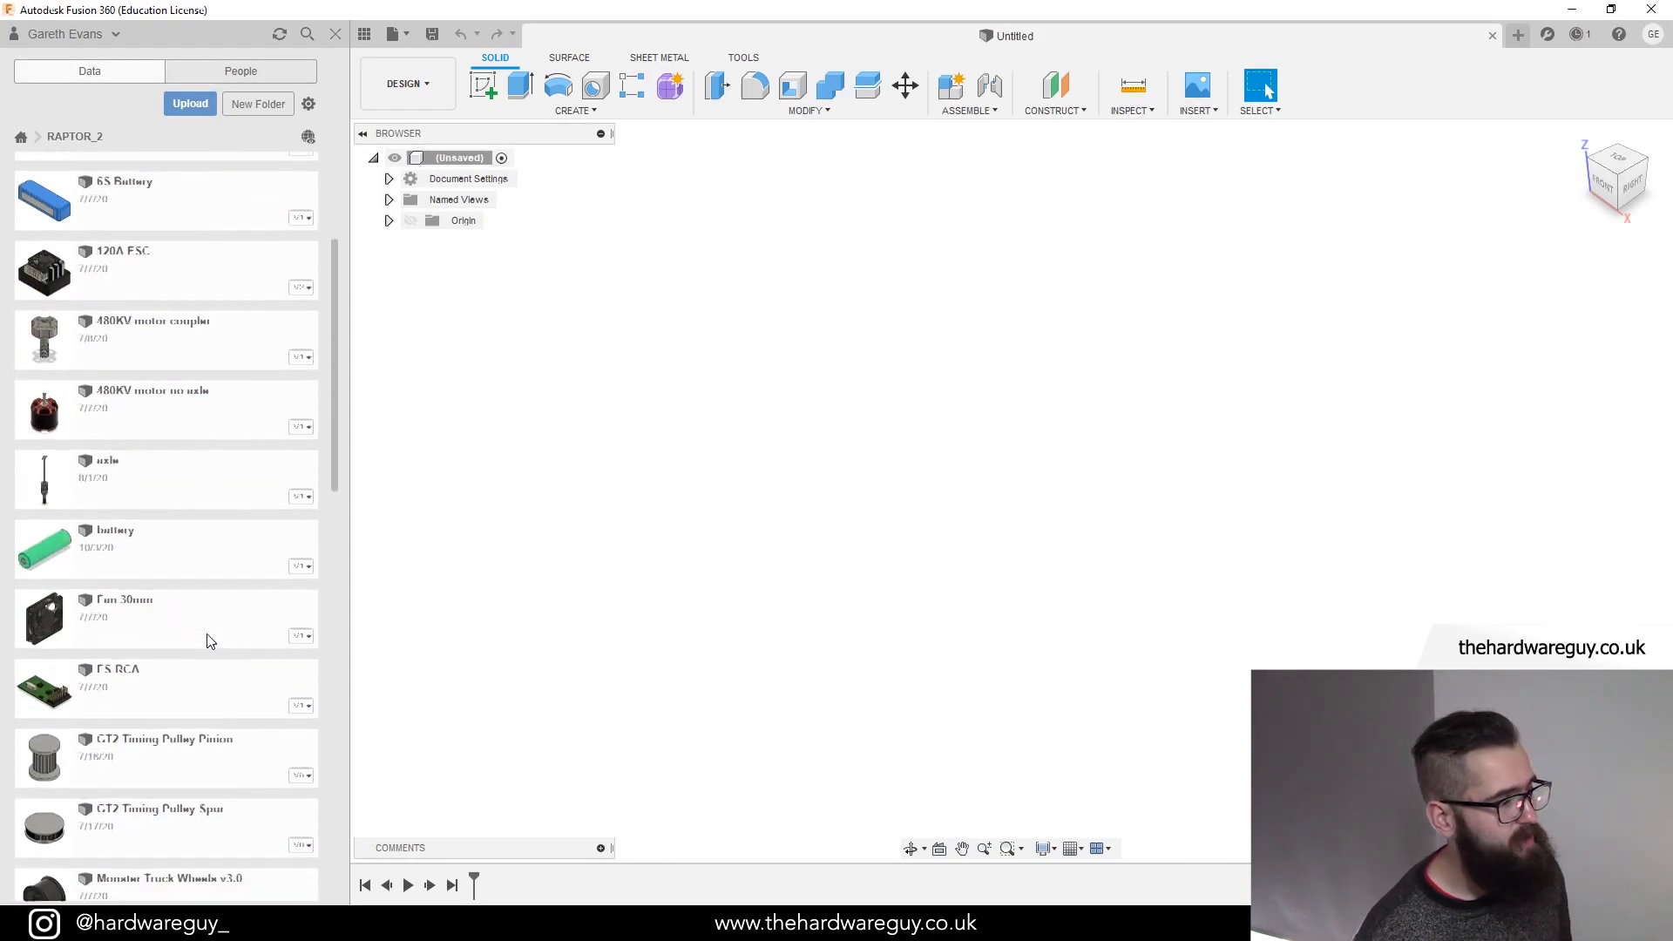
pyautogui.scroll(-3)
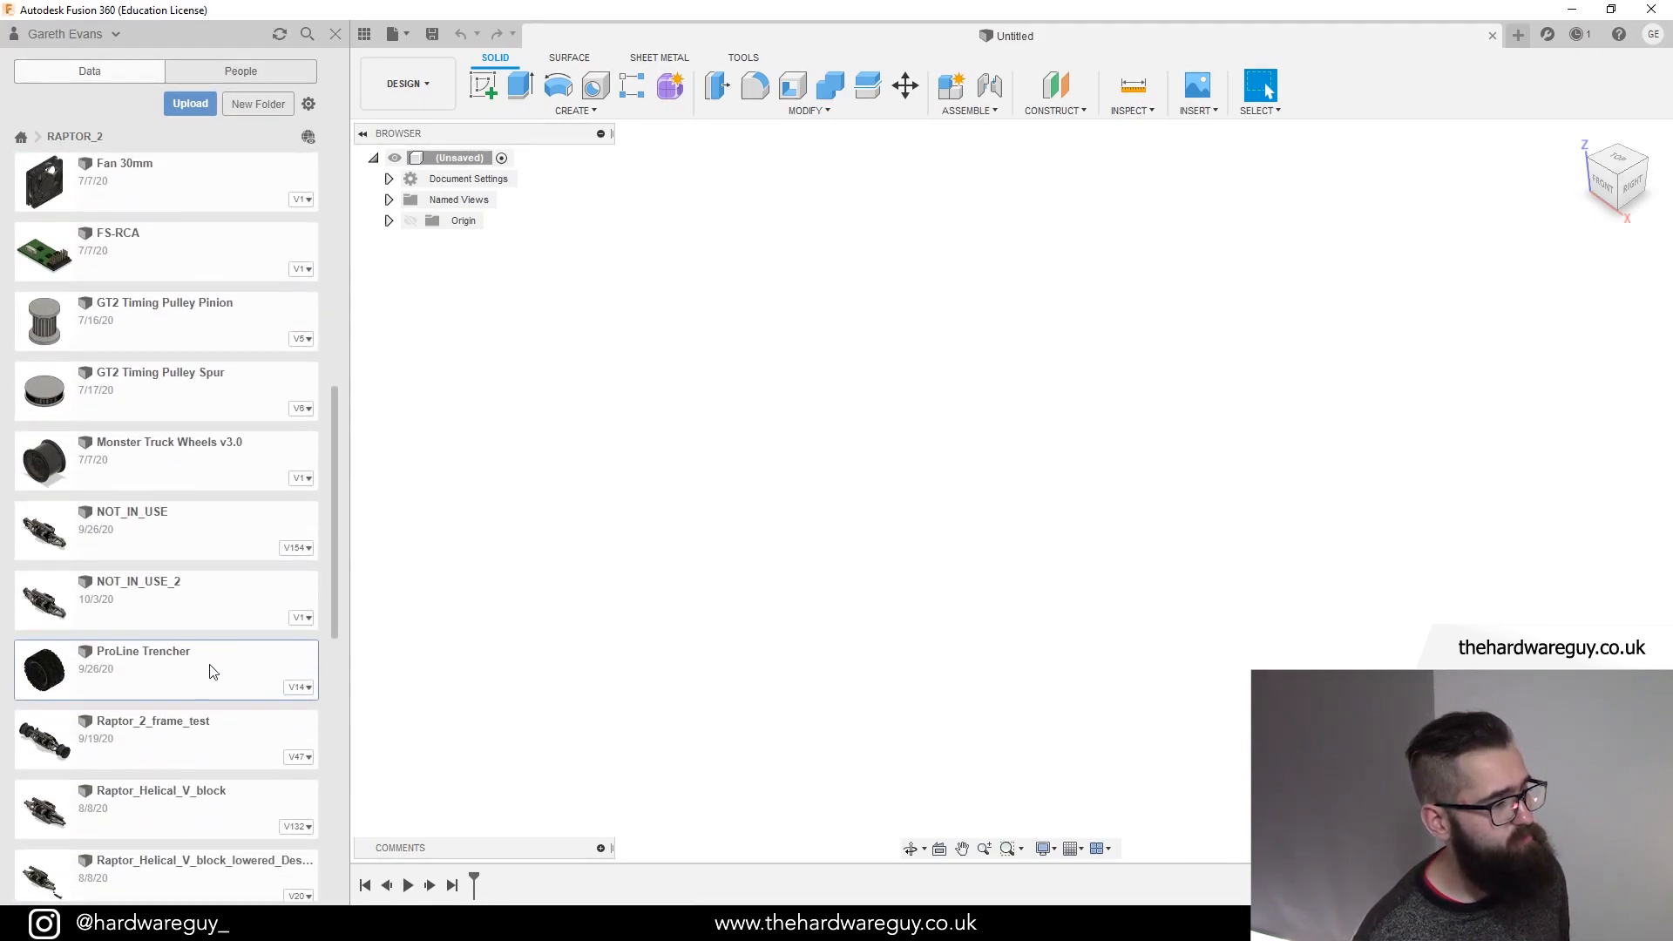
pyautogui.doubleClick(143, 651)
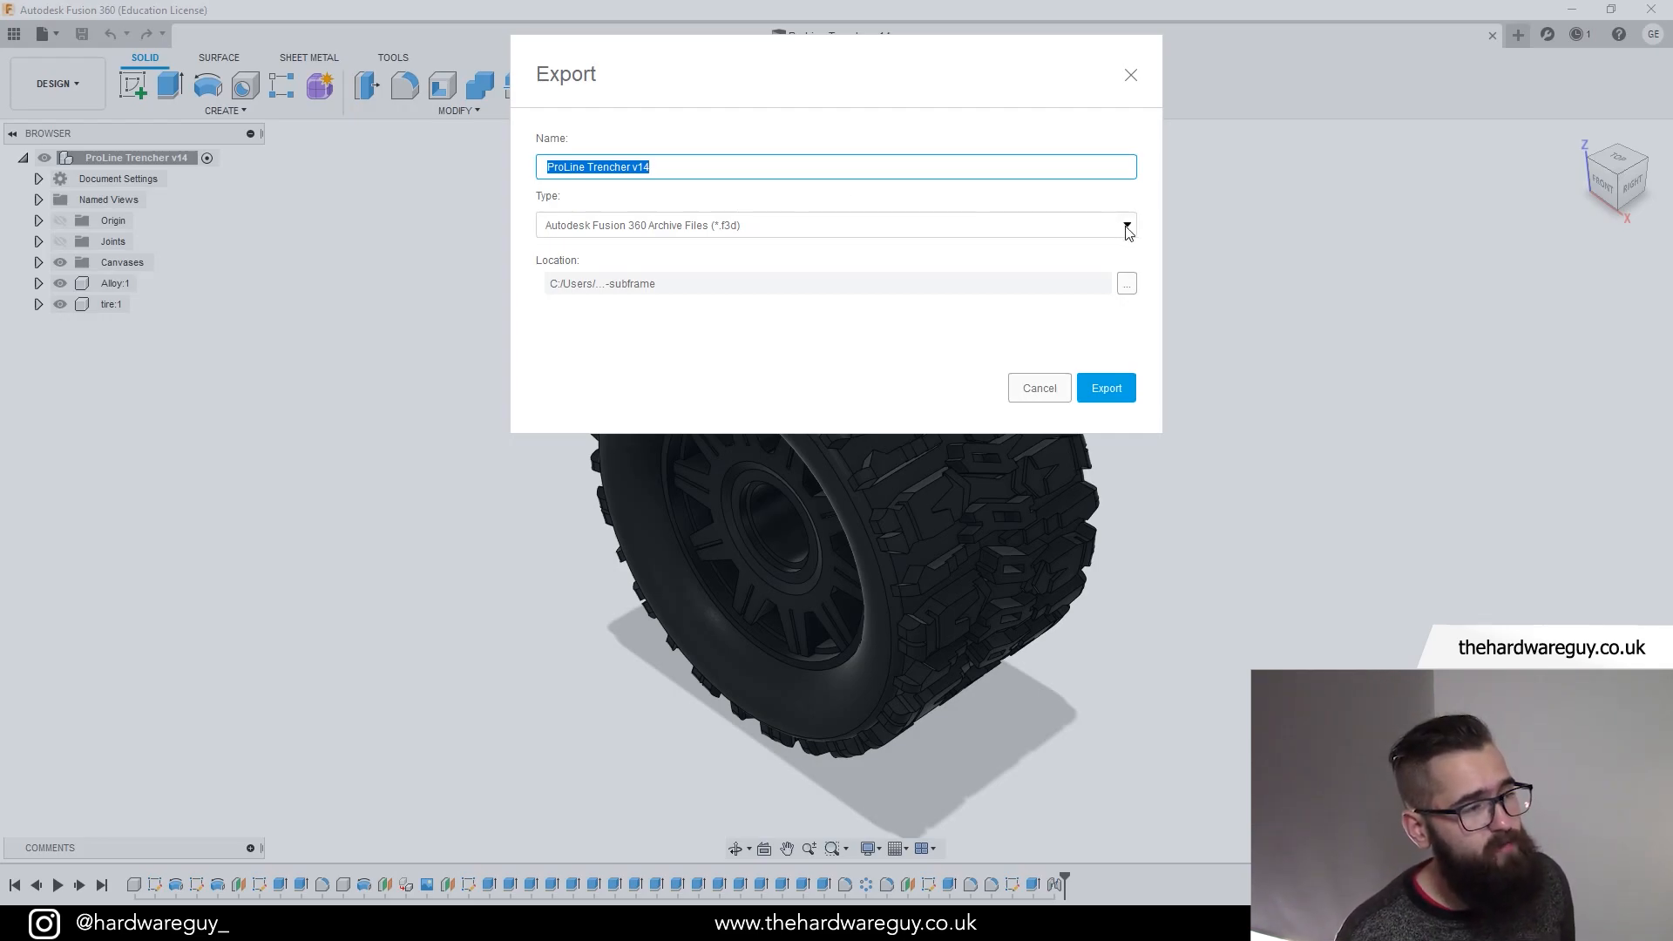
pyautogui.moveTo(745, 264)
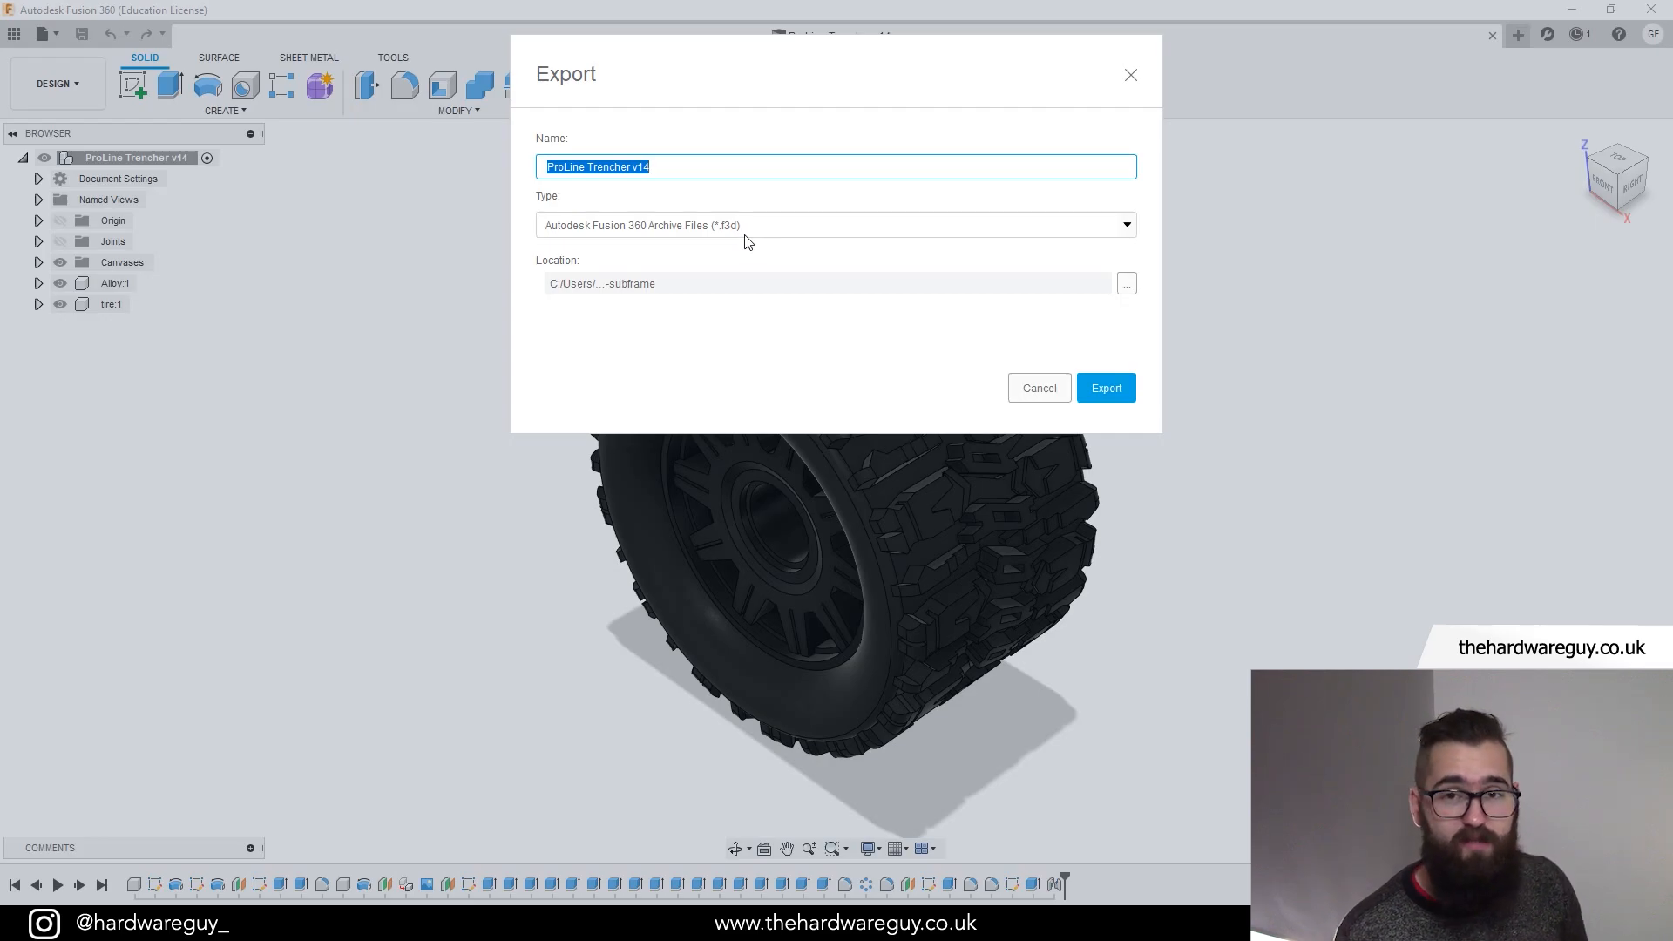
pyautogui.moveTo(570, 247)
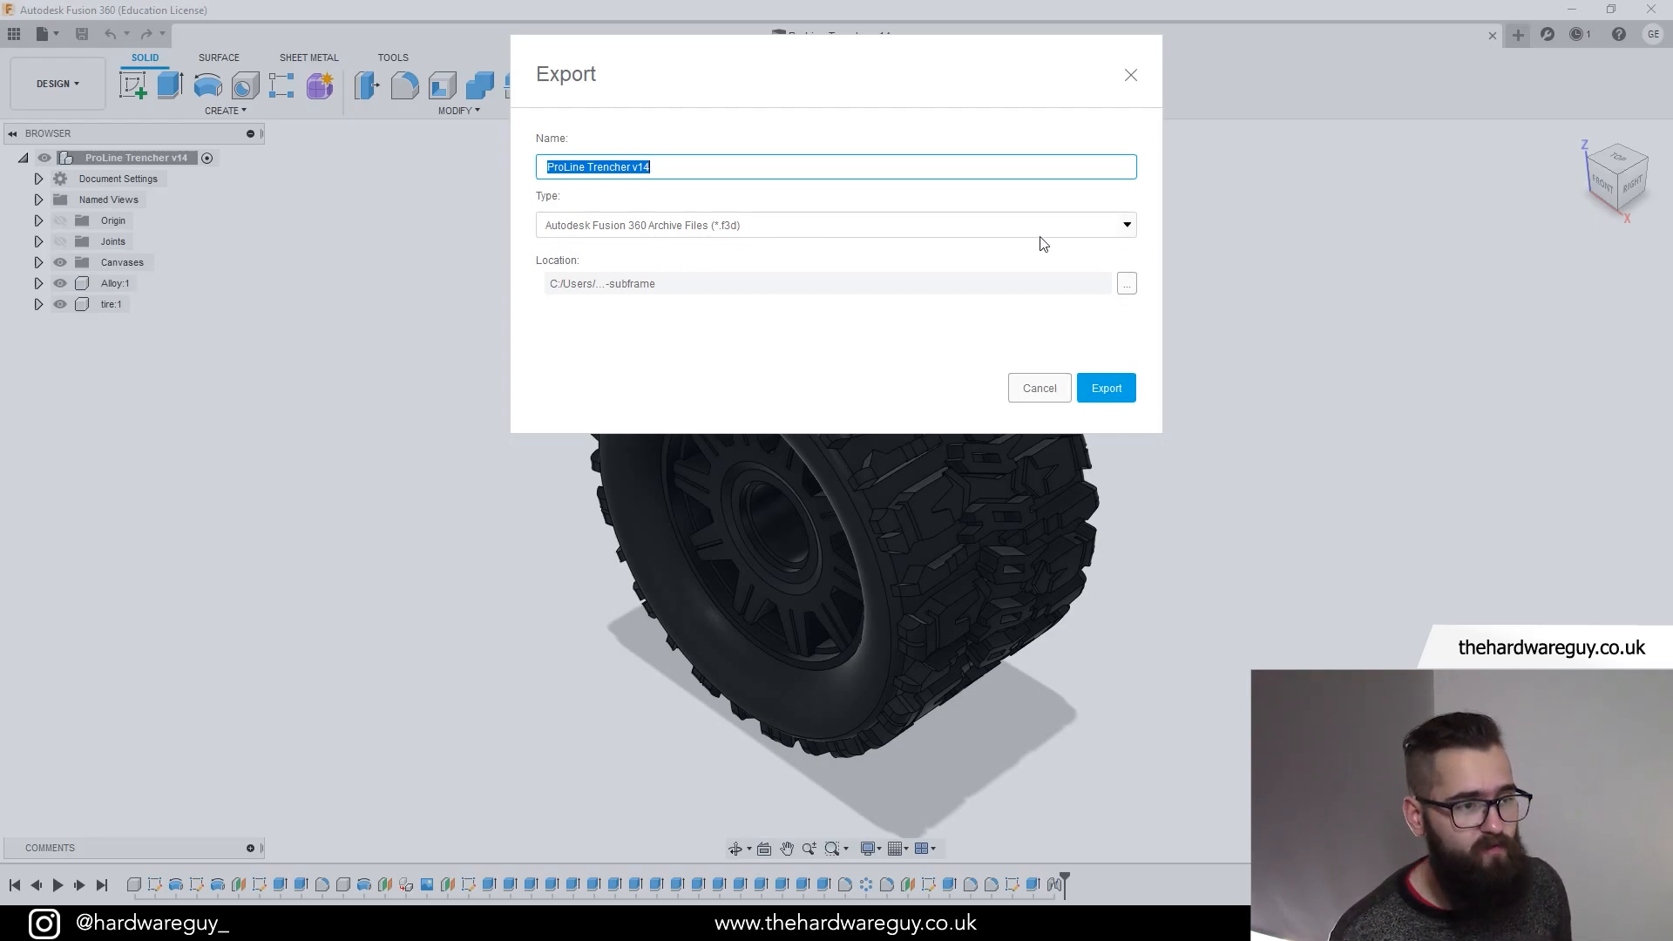
pyautogui.moveTo(1119, 238)
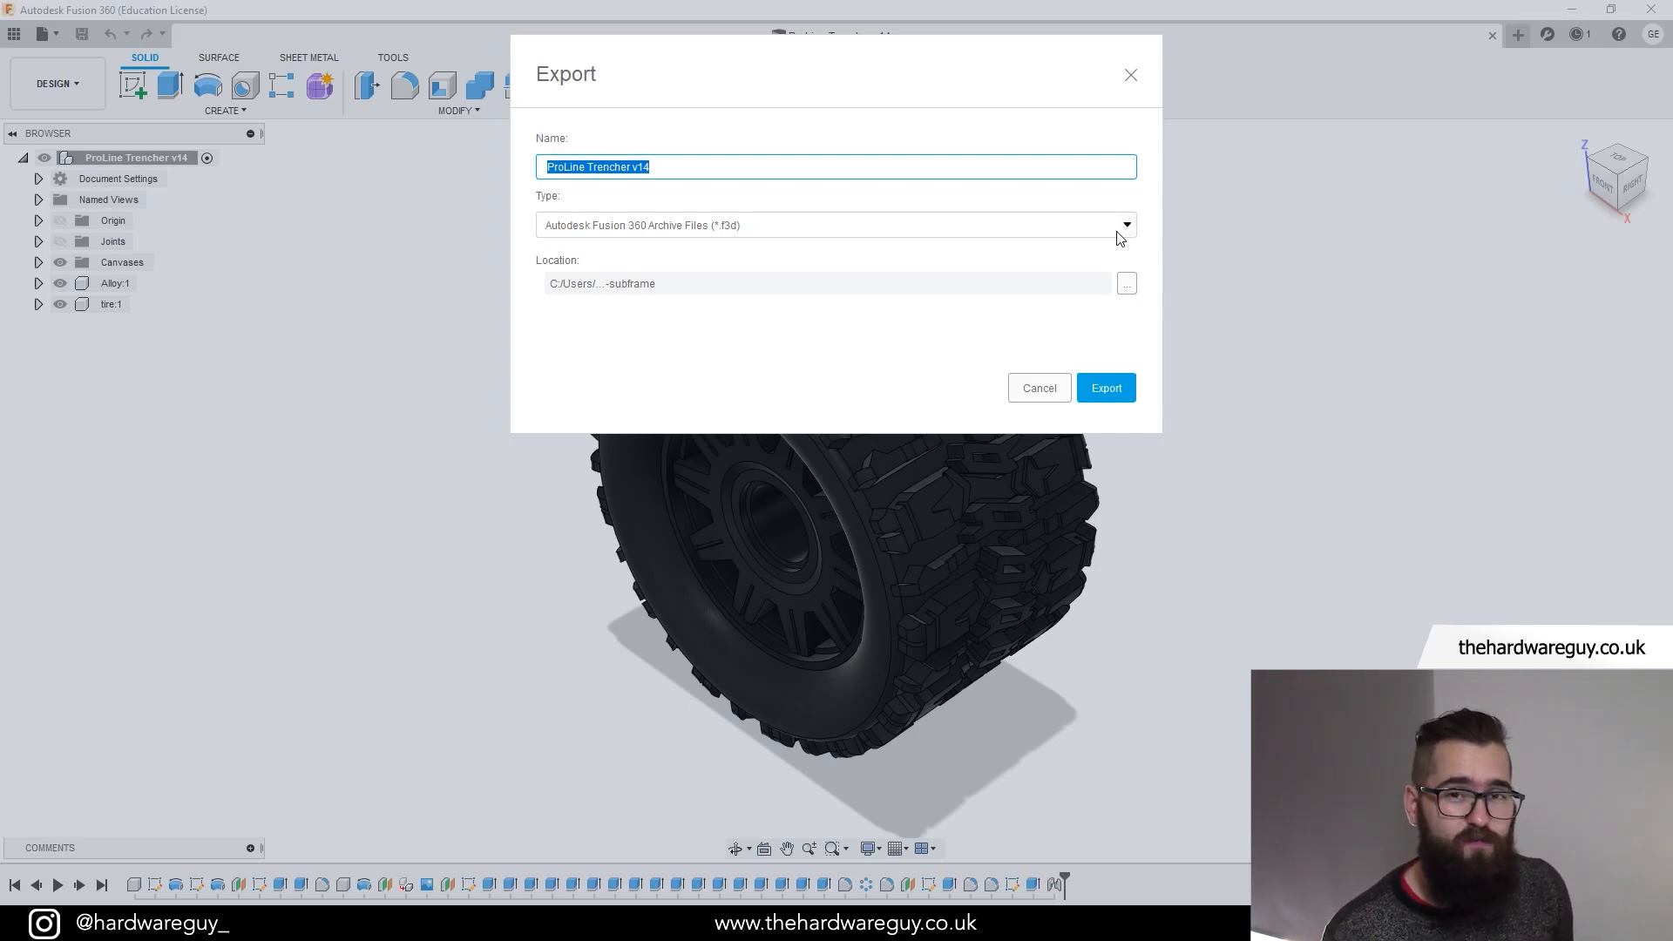
pyautogui.moveTo(890, 263)
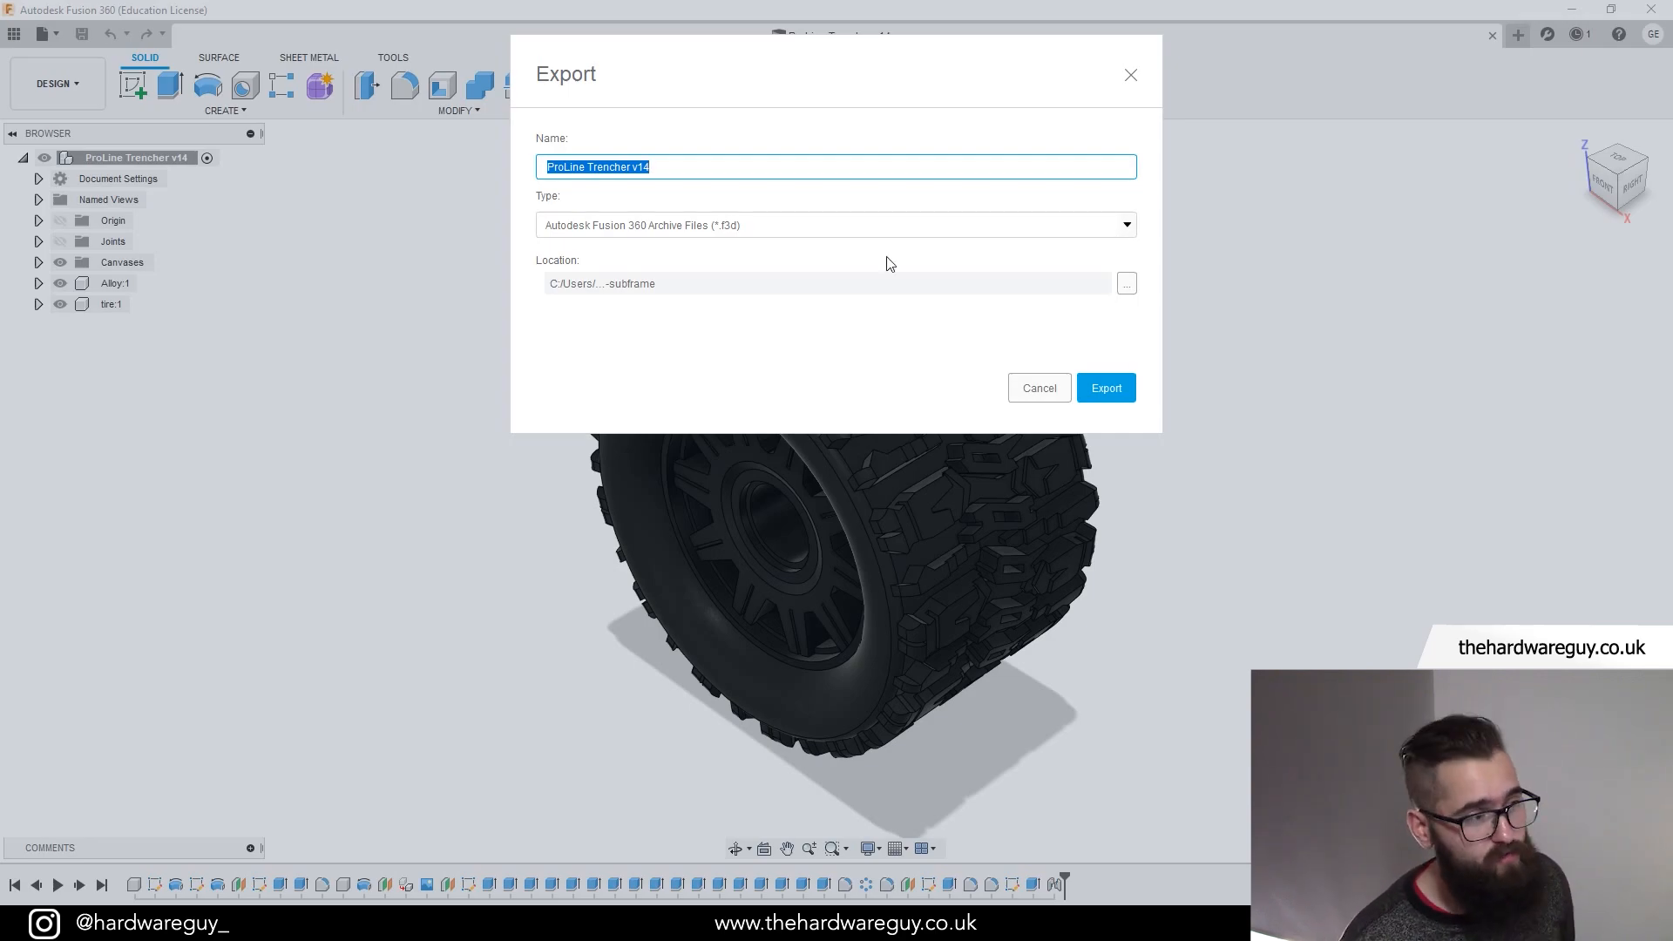
pyautogui.click(1125, 225)
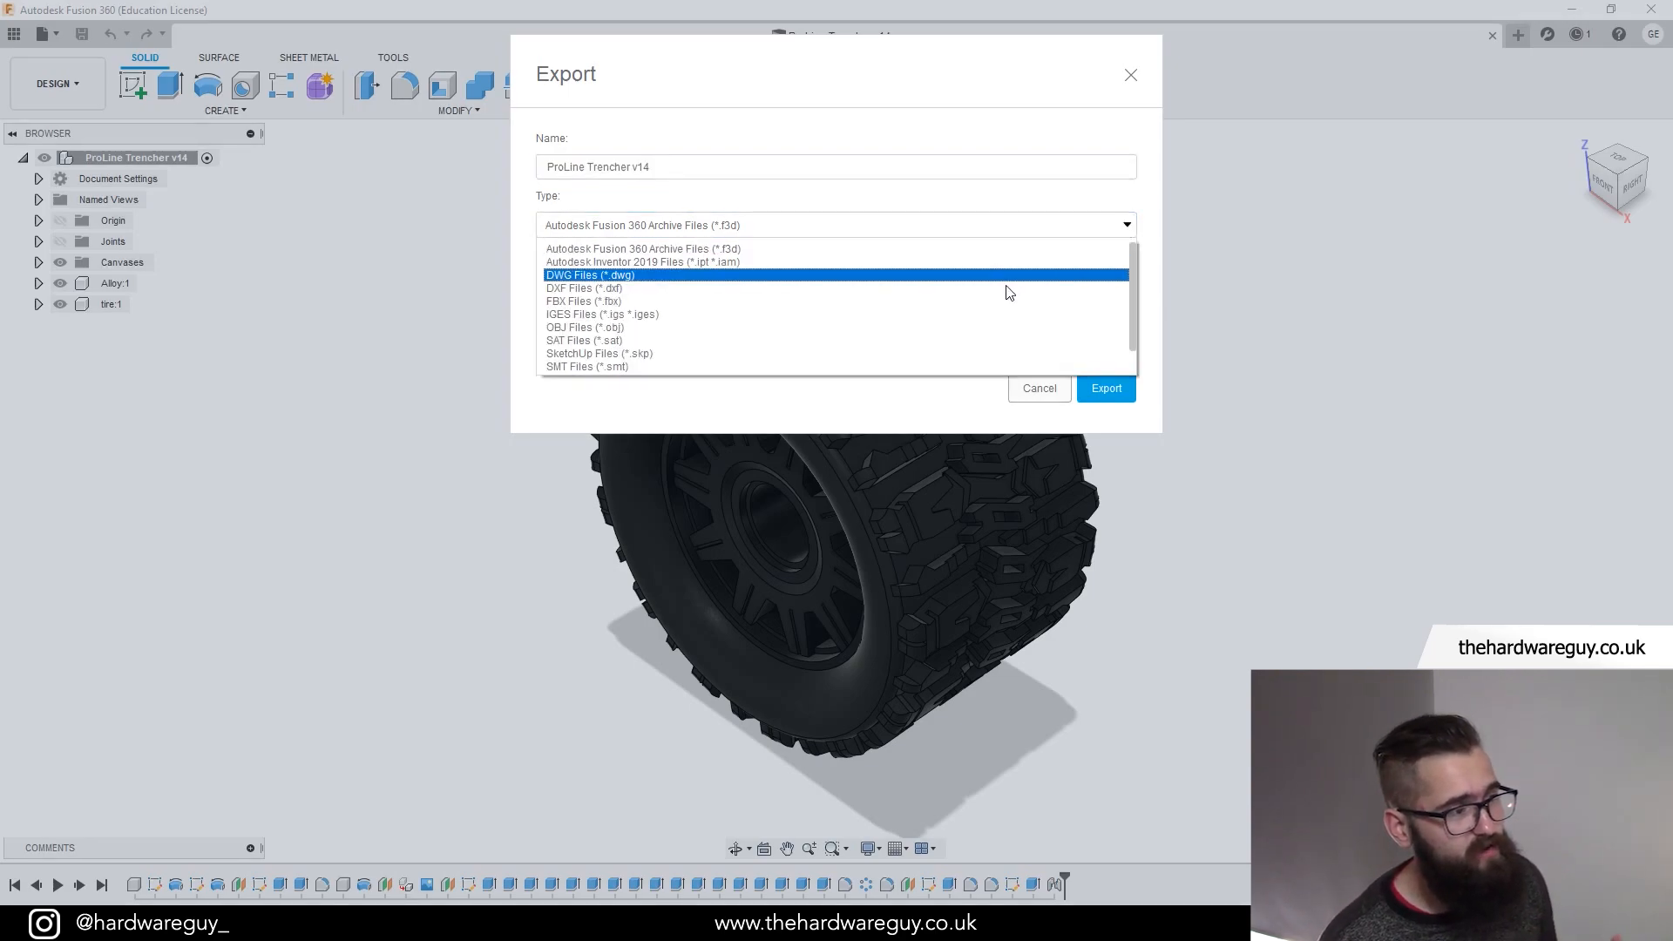
pyautogui.scroll(-3)
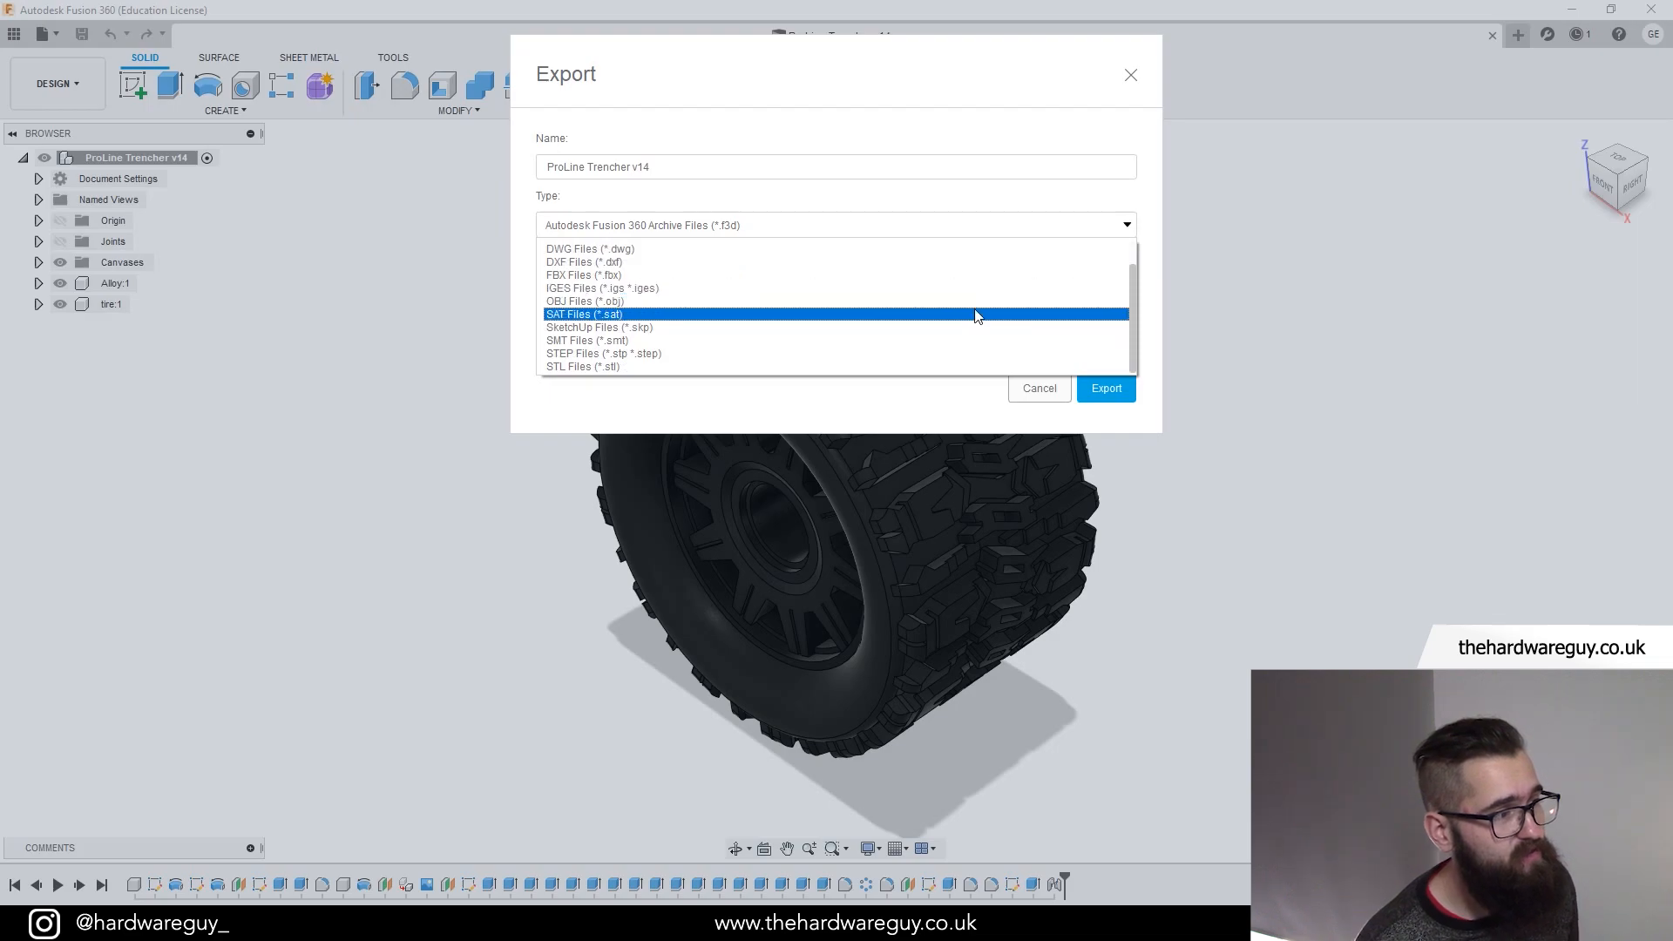
pyautogui.moveTo(810, 373)
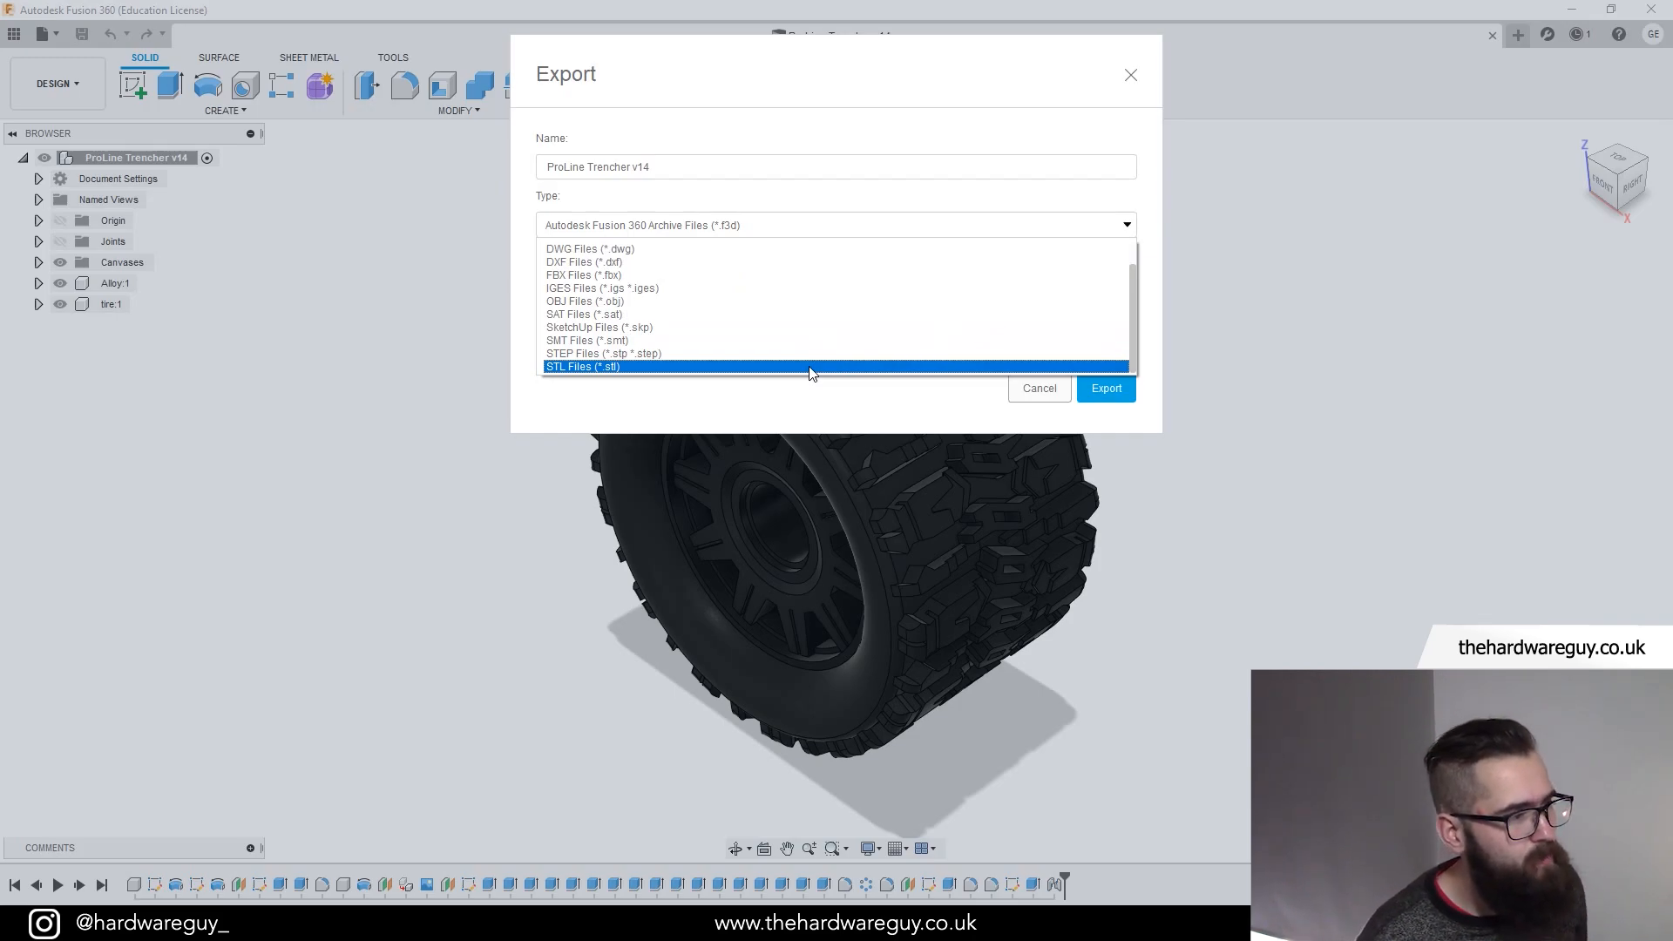
pyautogui.moveTo(798, 353)
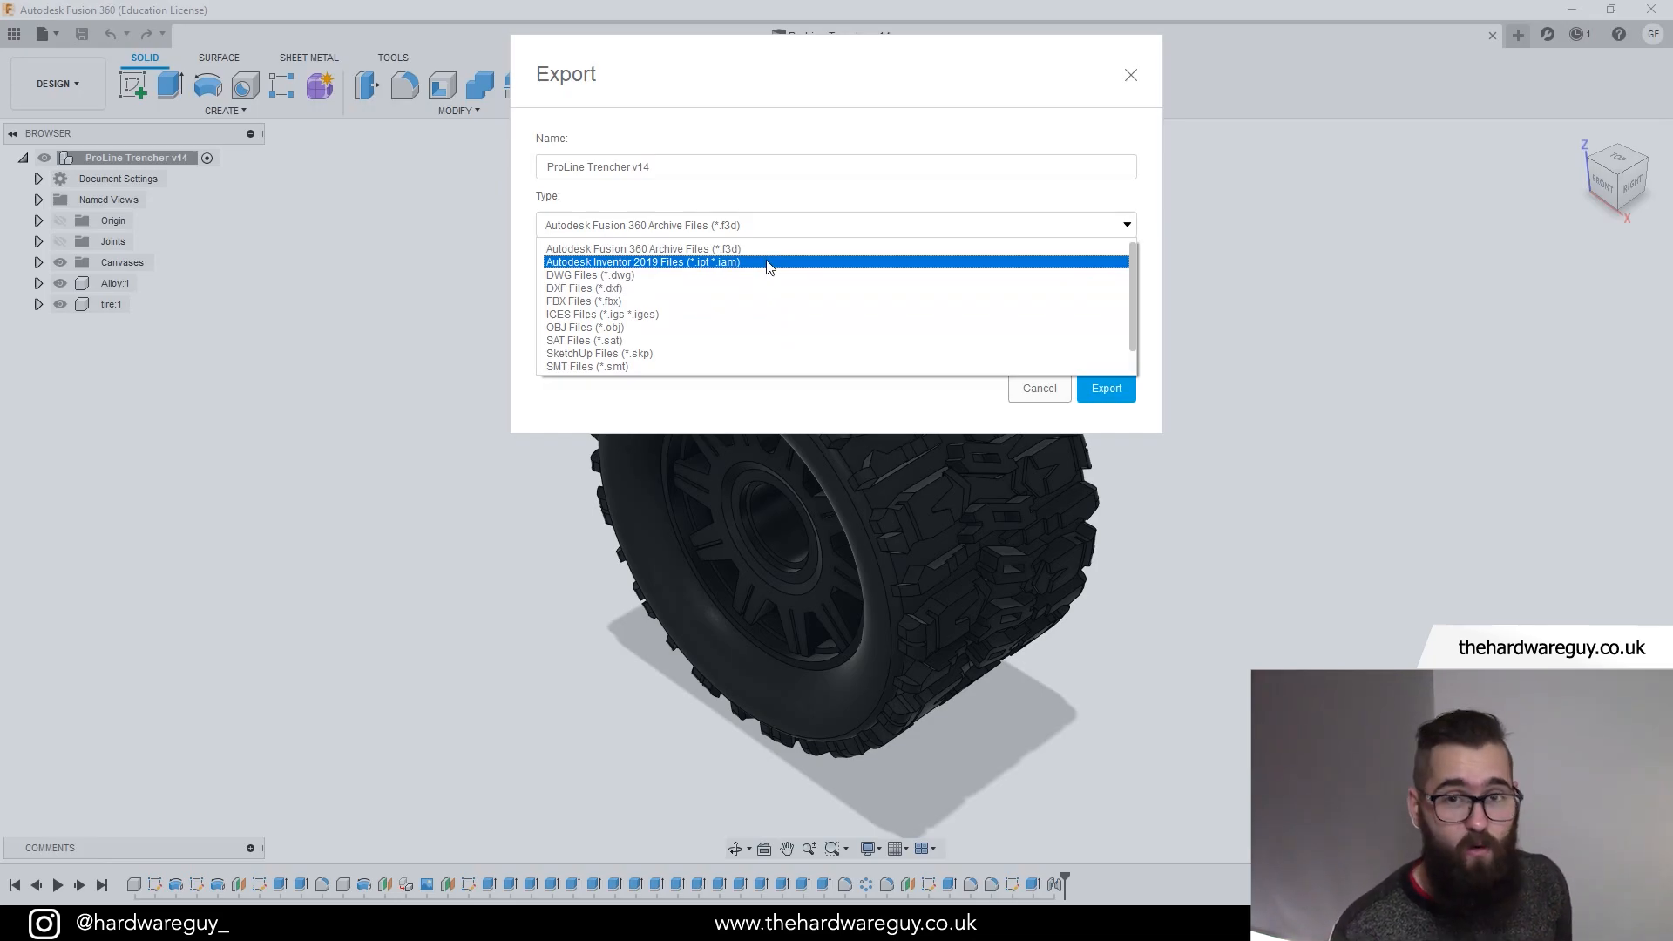
pyautogui.click(643, 248)
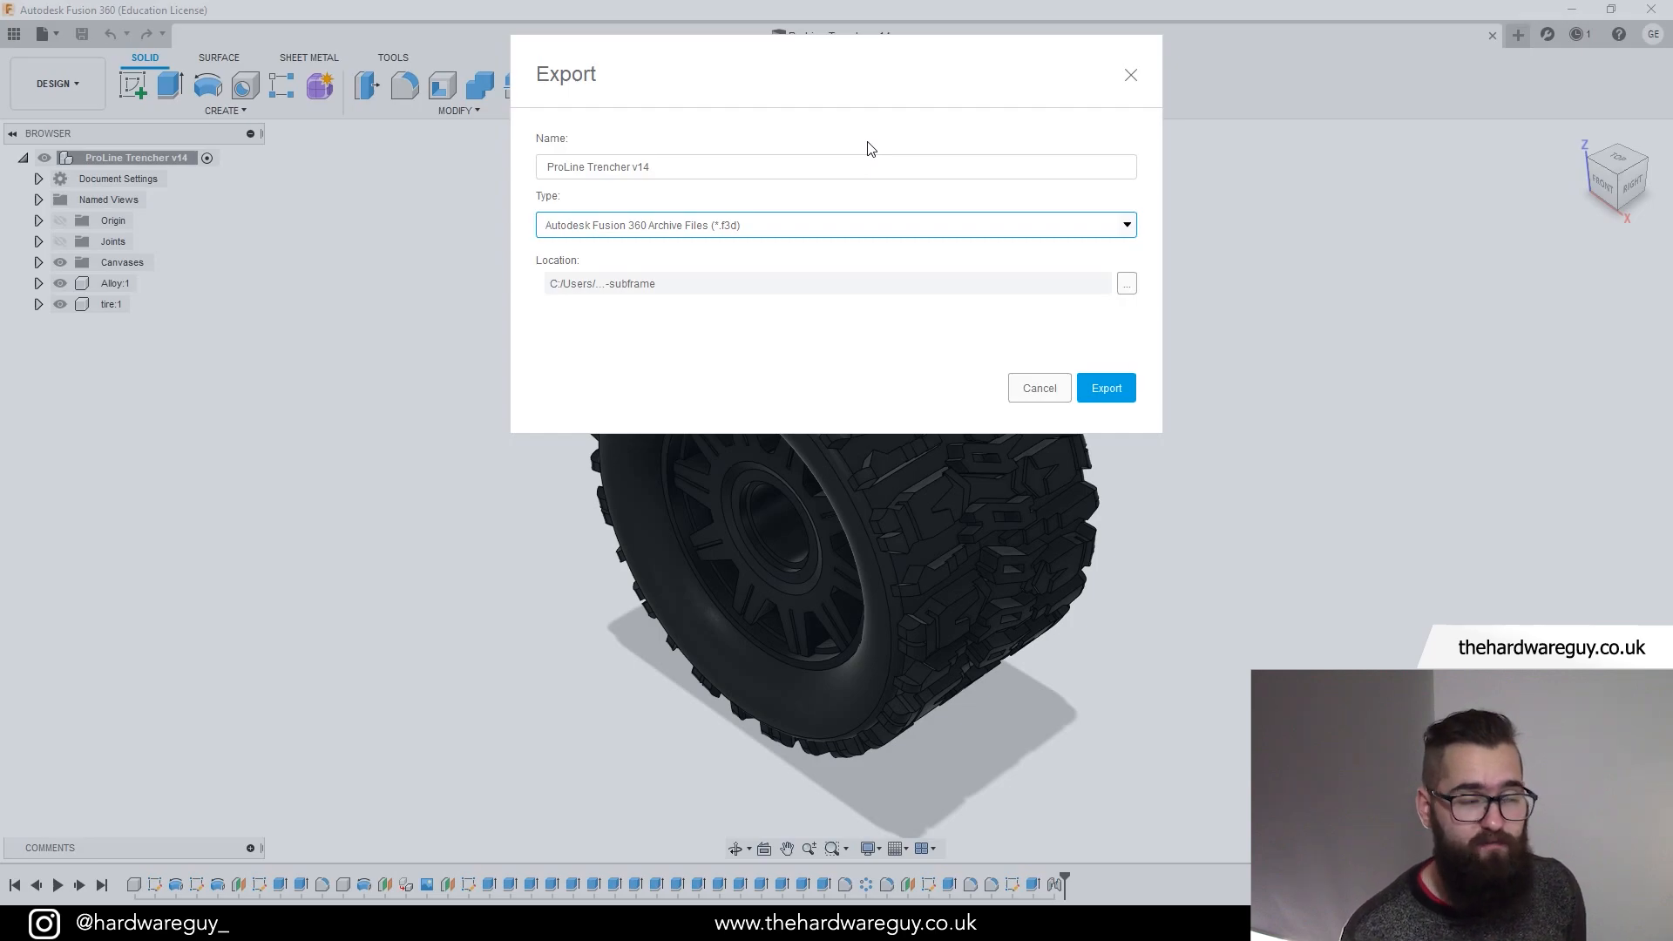
pyautogui.moveTo(776, 381)
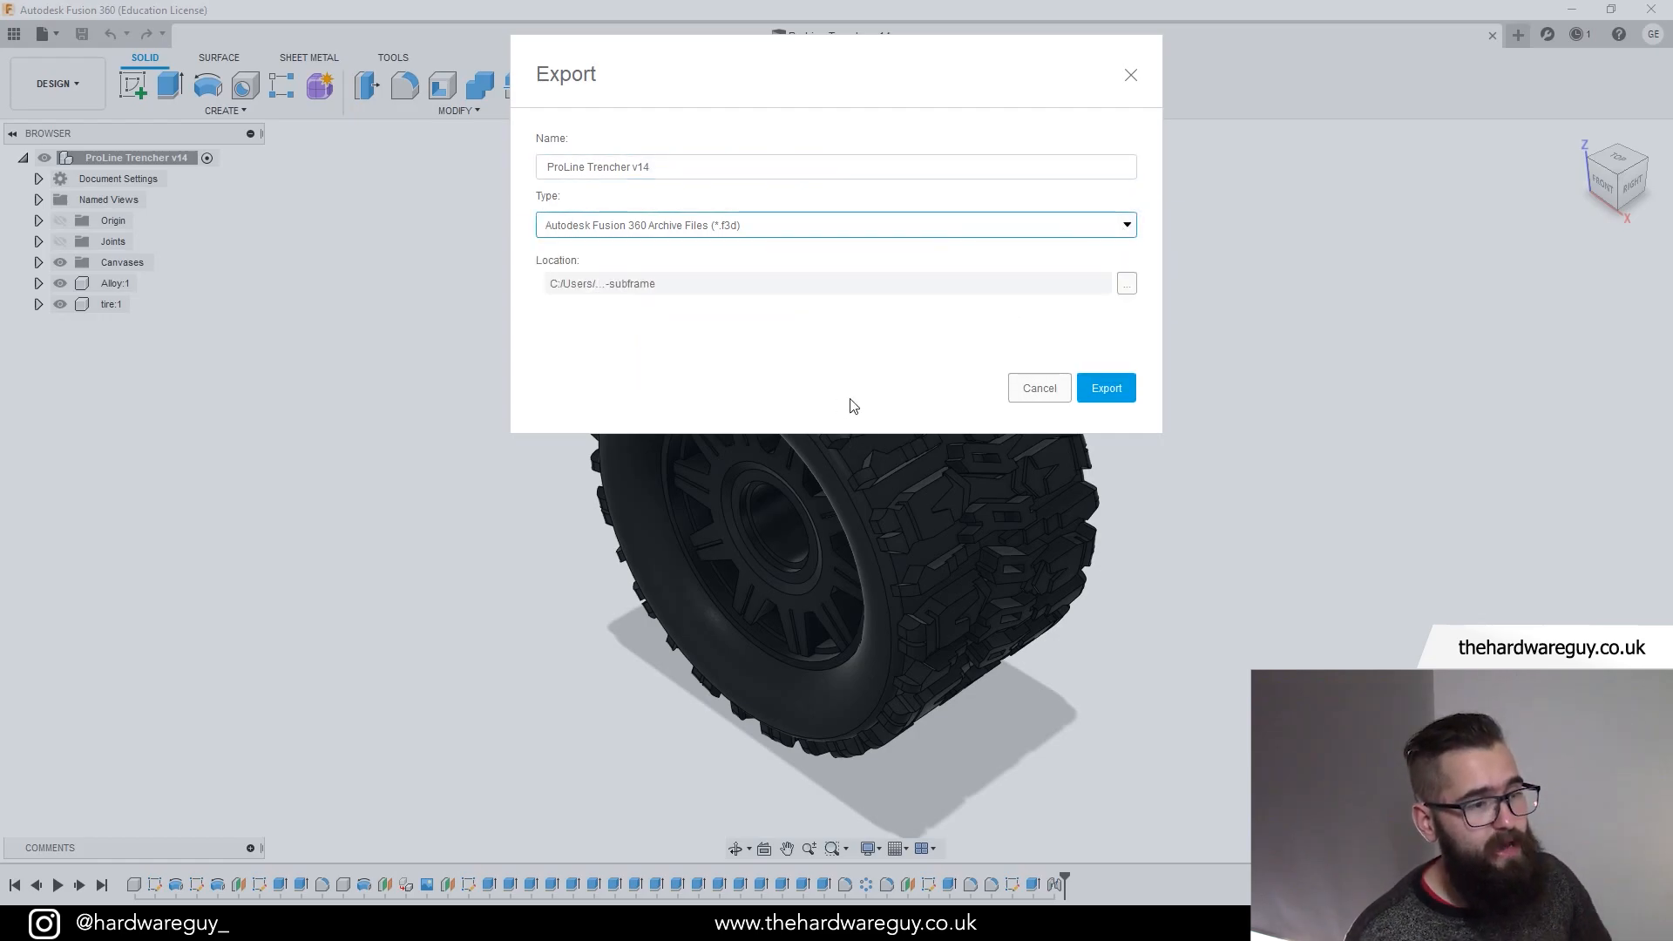
pyautogui.moveTo(1017, 394)
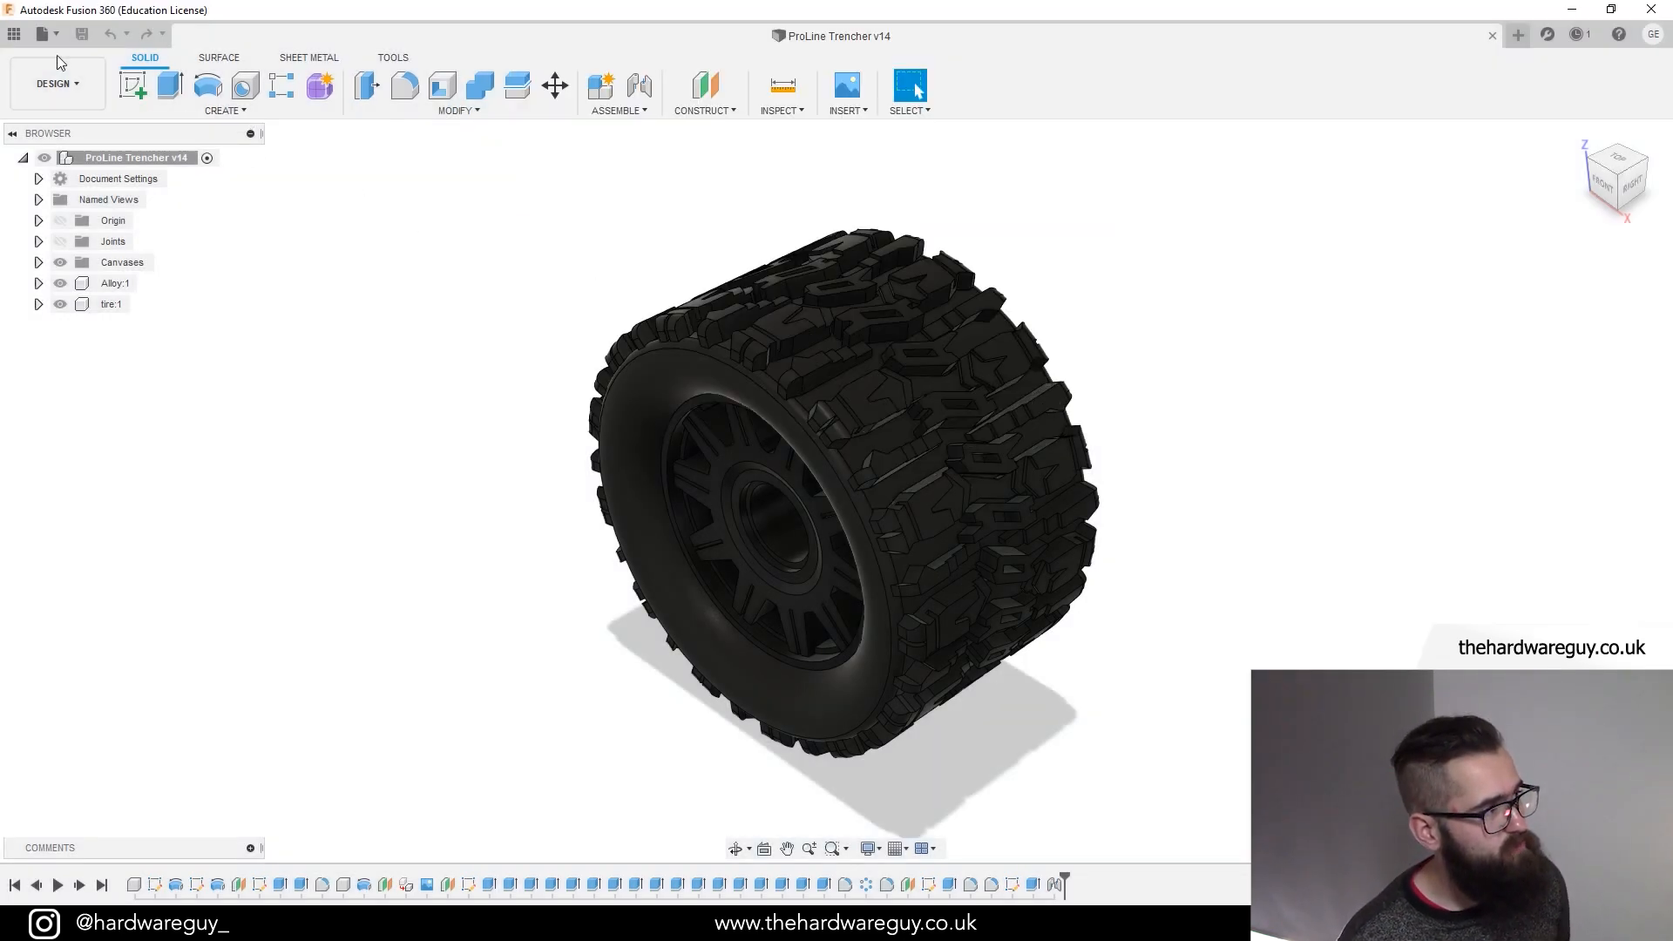
# Step: Close the Export dialog, returning to the ProLine Trencher design
pyautogui.click(14, 32)
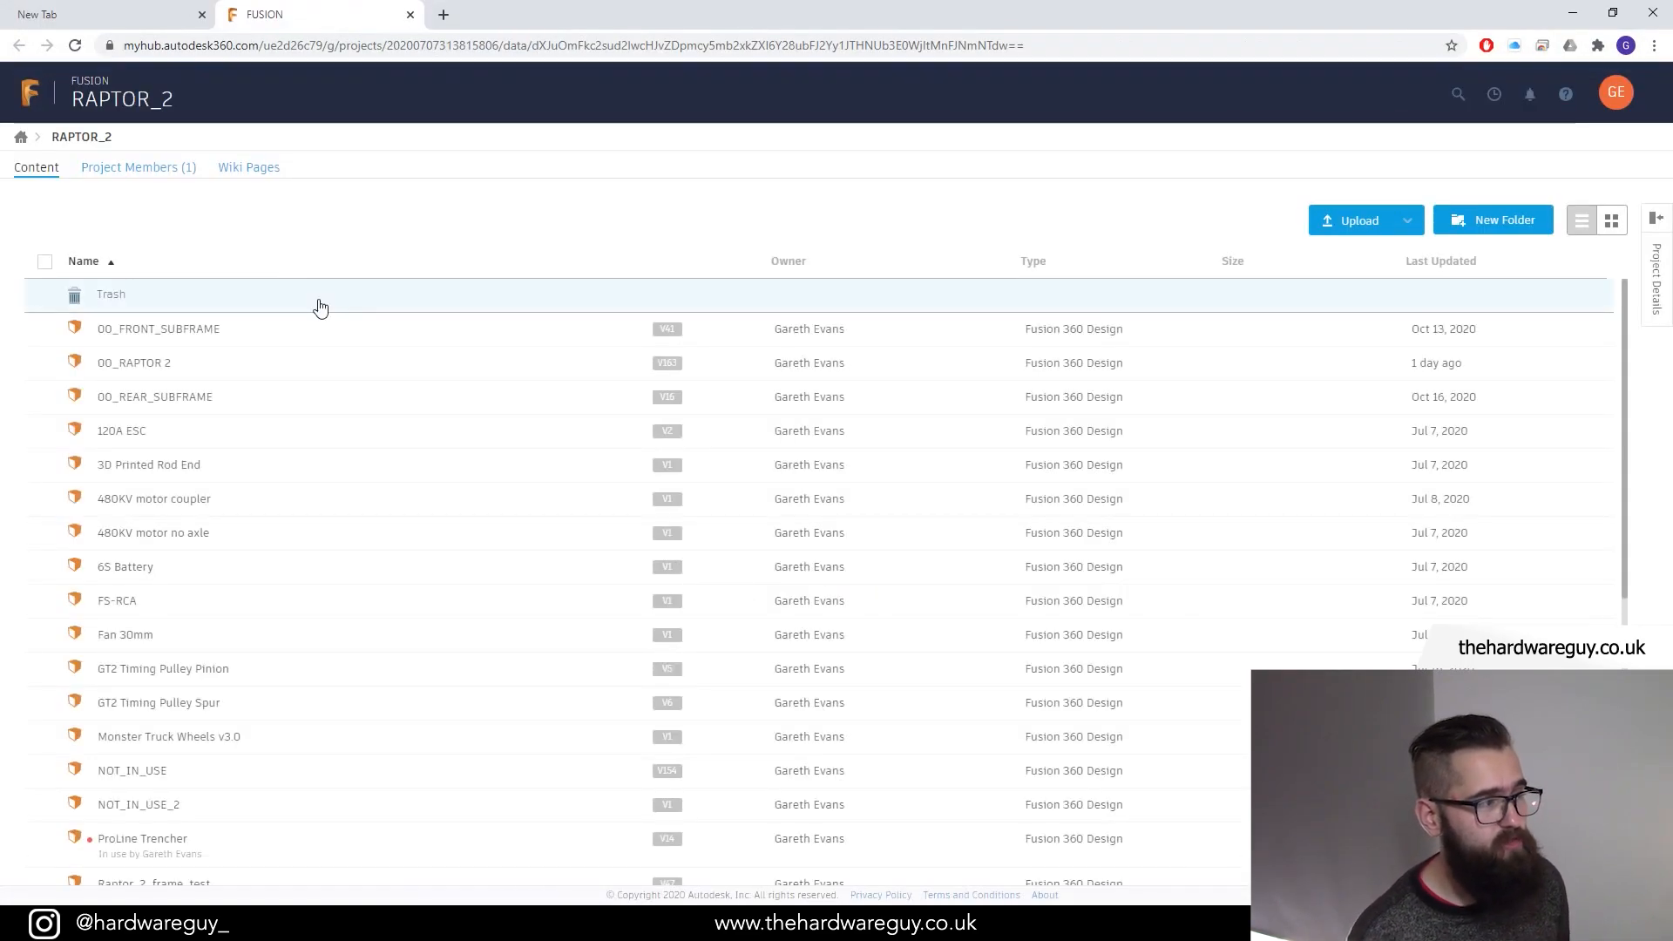
pyautogui.moveTo(327, 356)
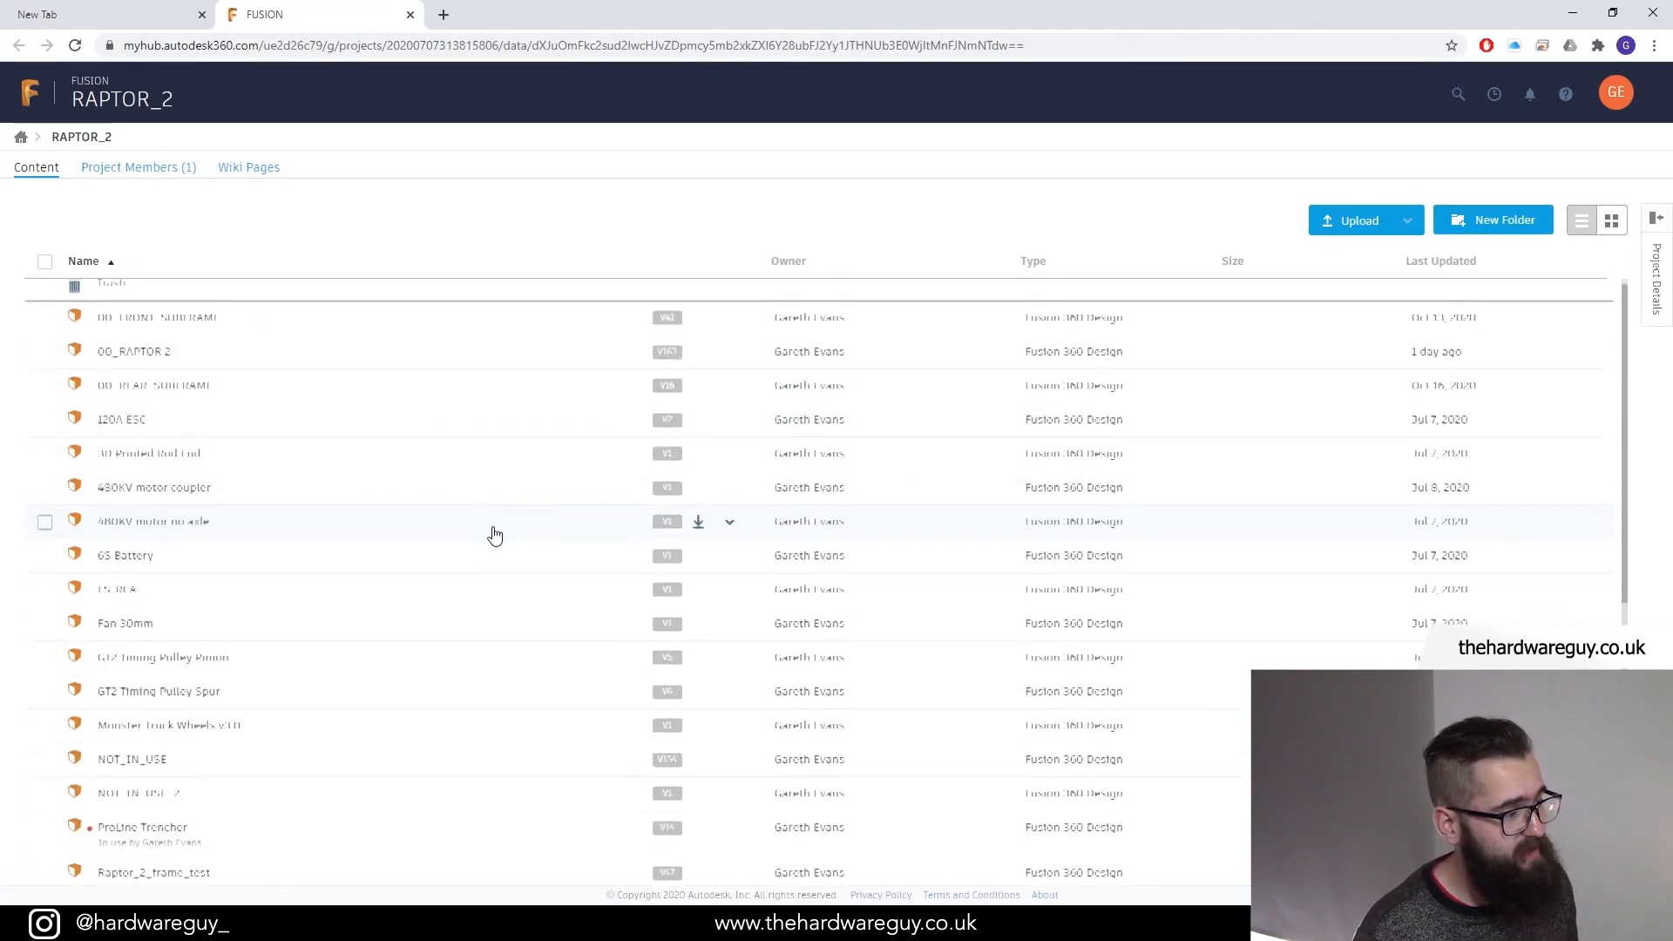
# Step: Scroll the RAPTOR_2 design list down to the ProLine Trencher entry
pyautogui.scroll(-3)
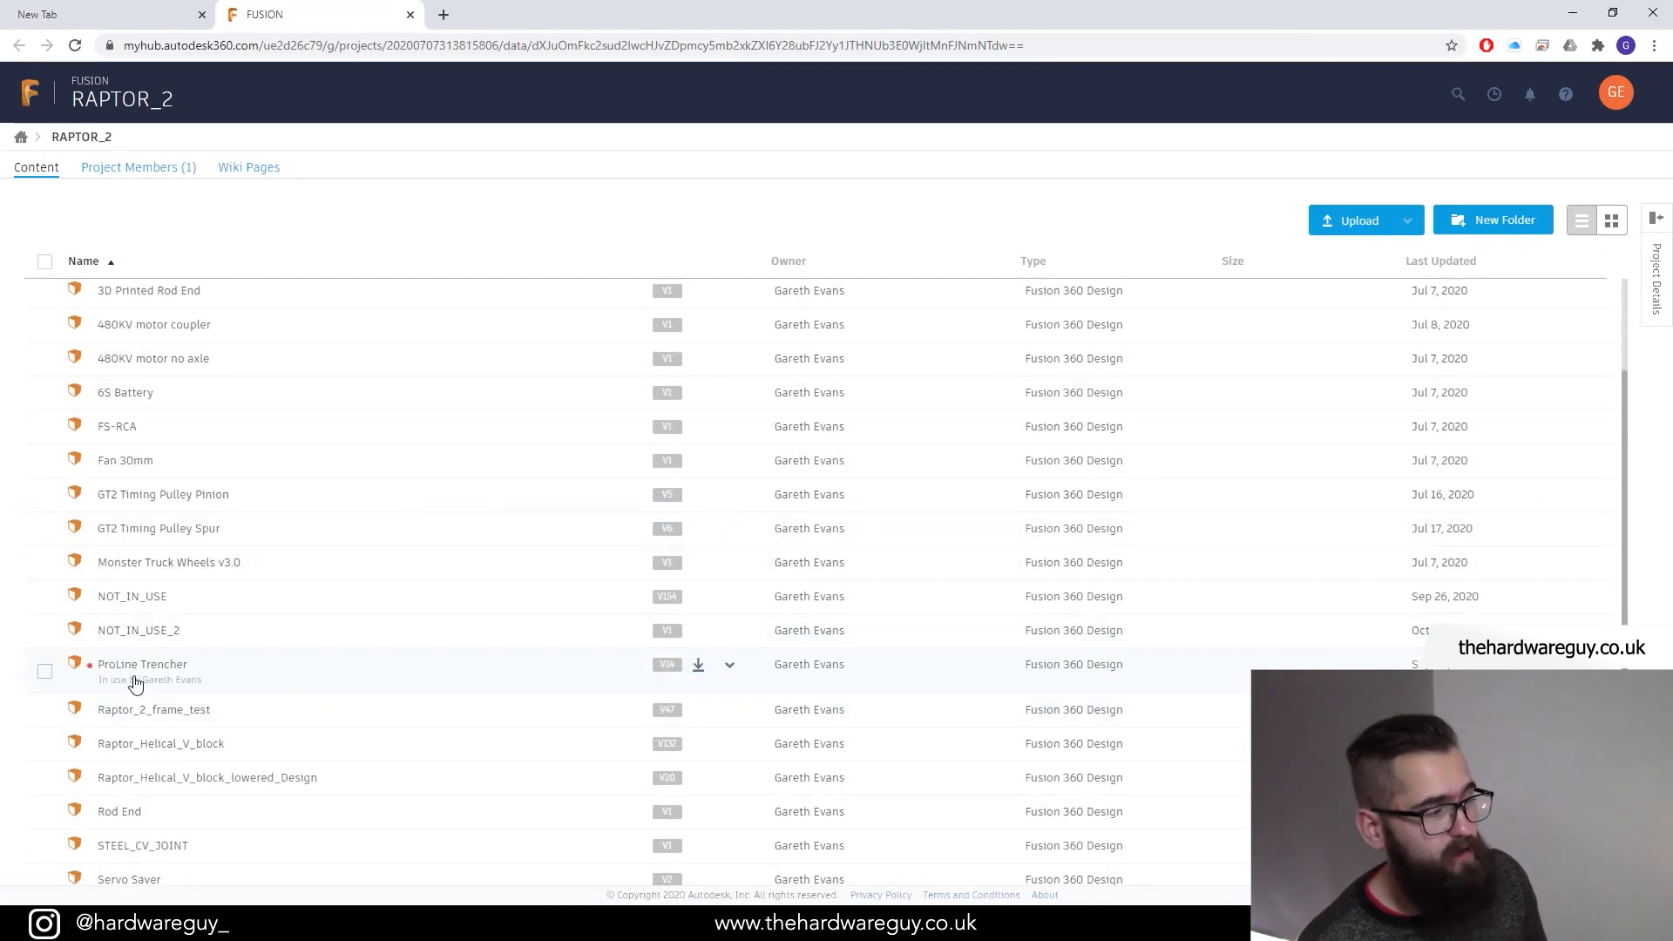
pyautogui.moveTo(117, 696)
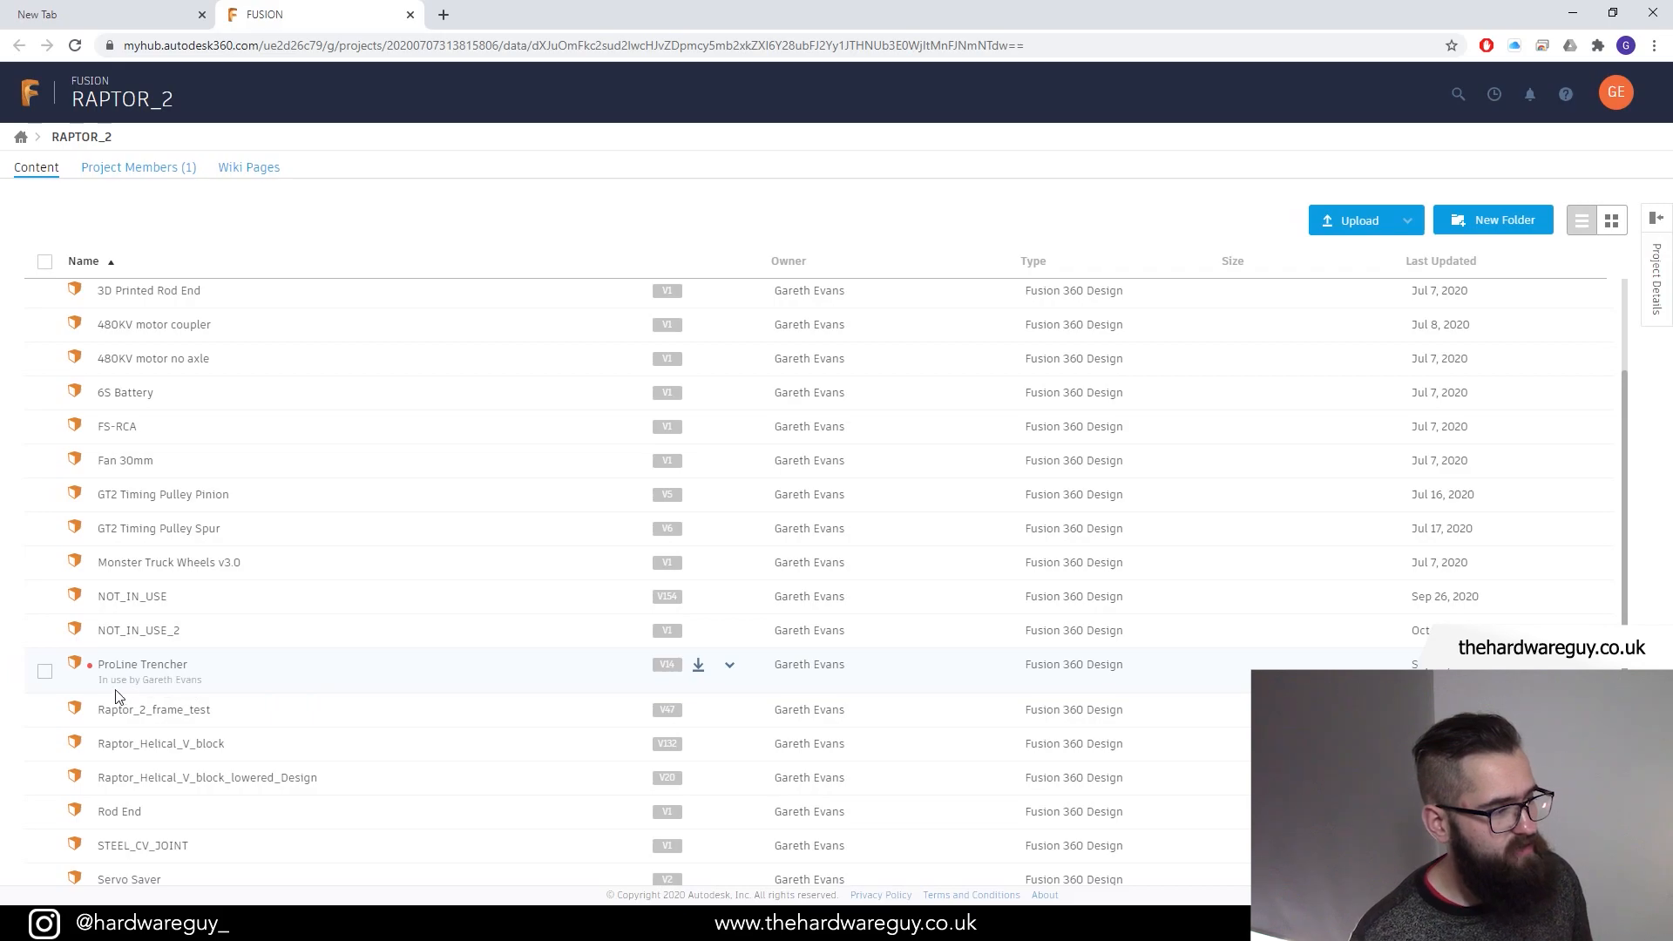
pyautogui.moveTo(698, 665)
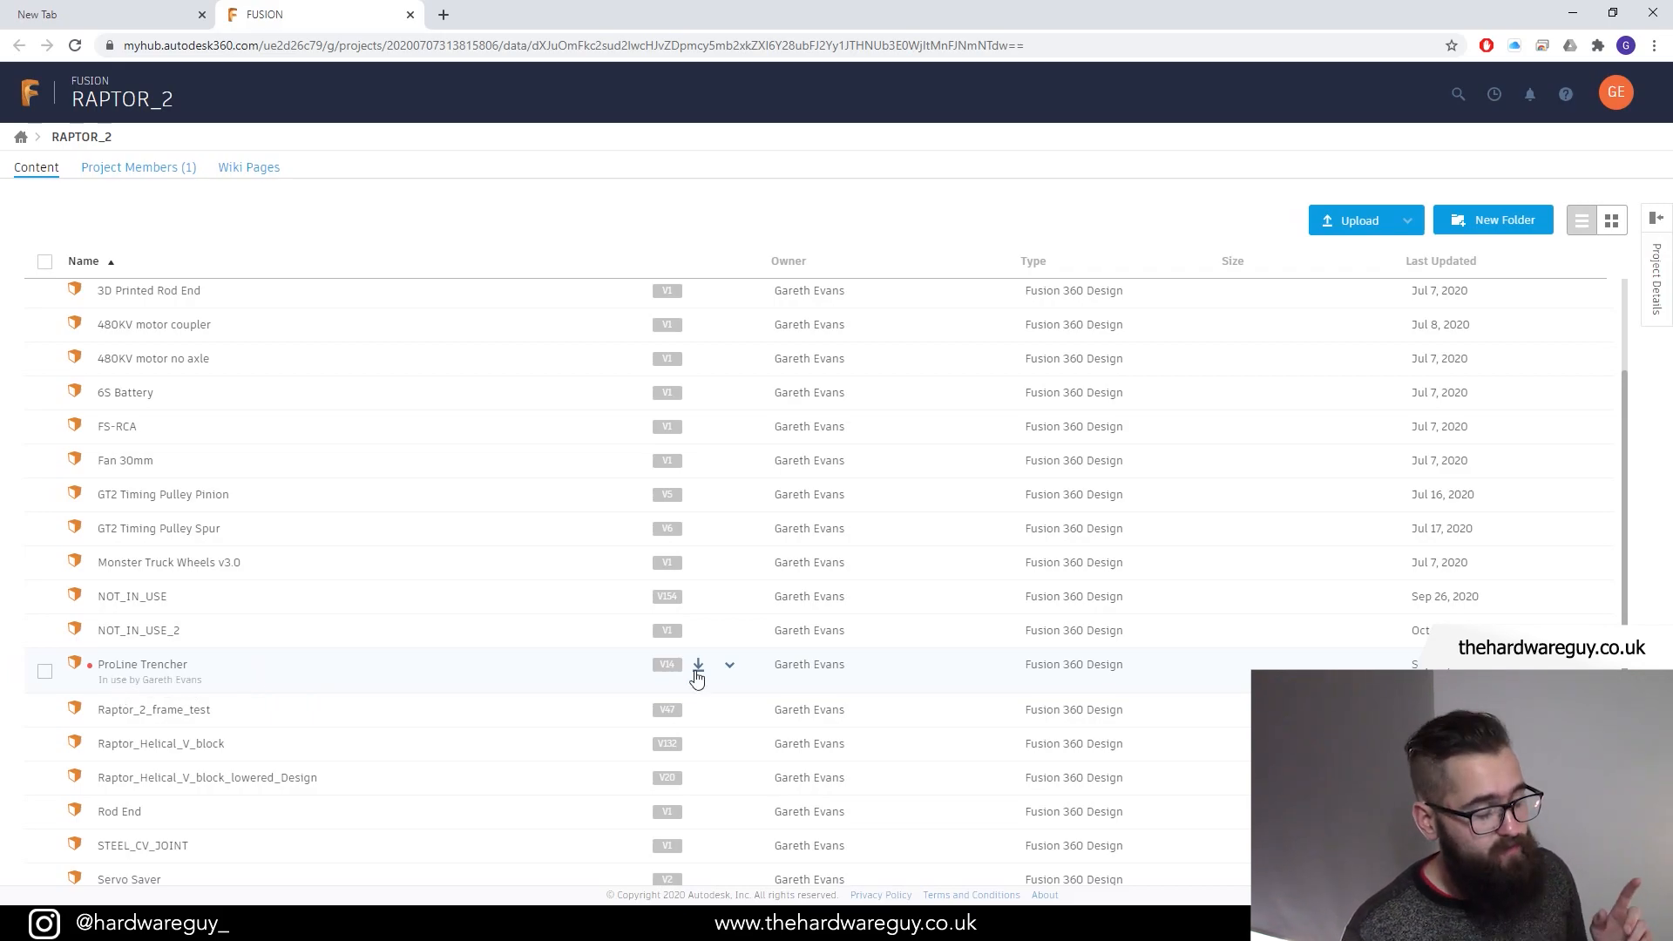
pyautogui.moveTo(697, 666)
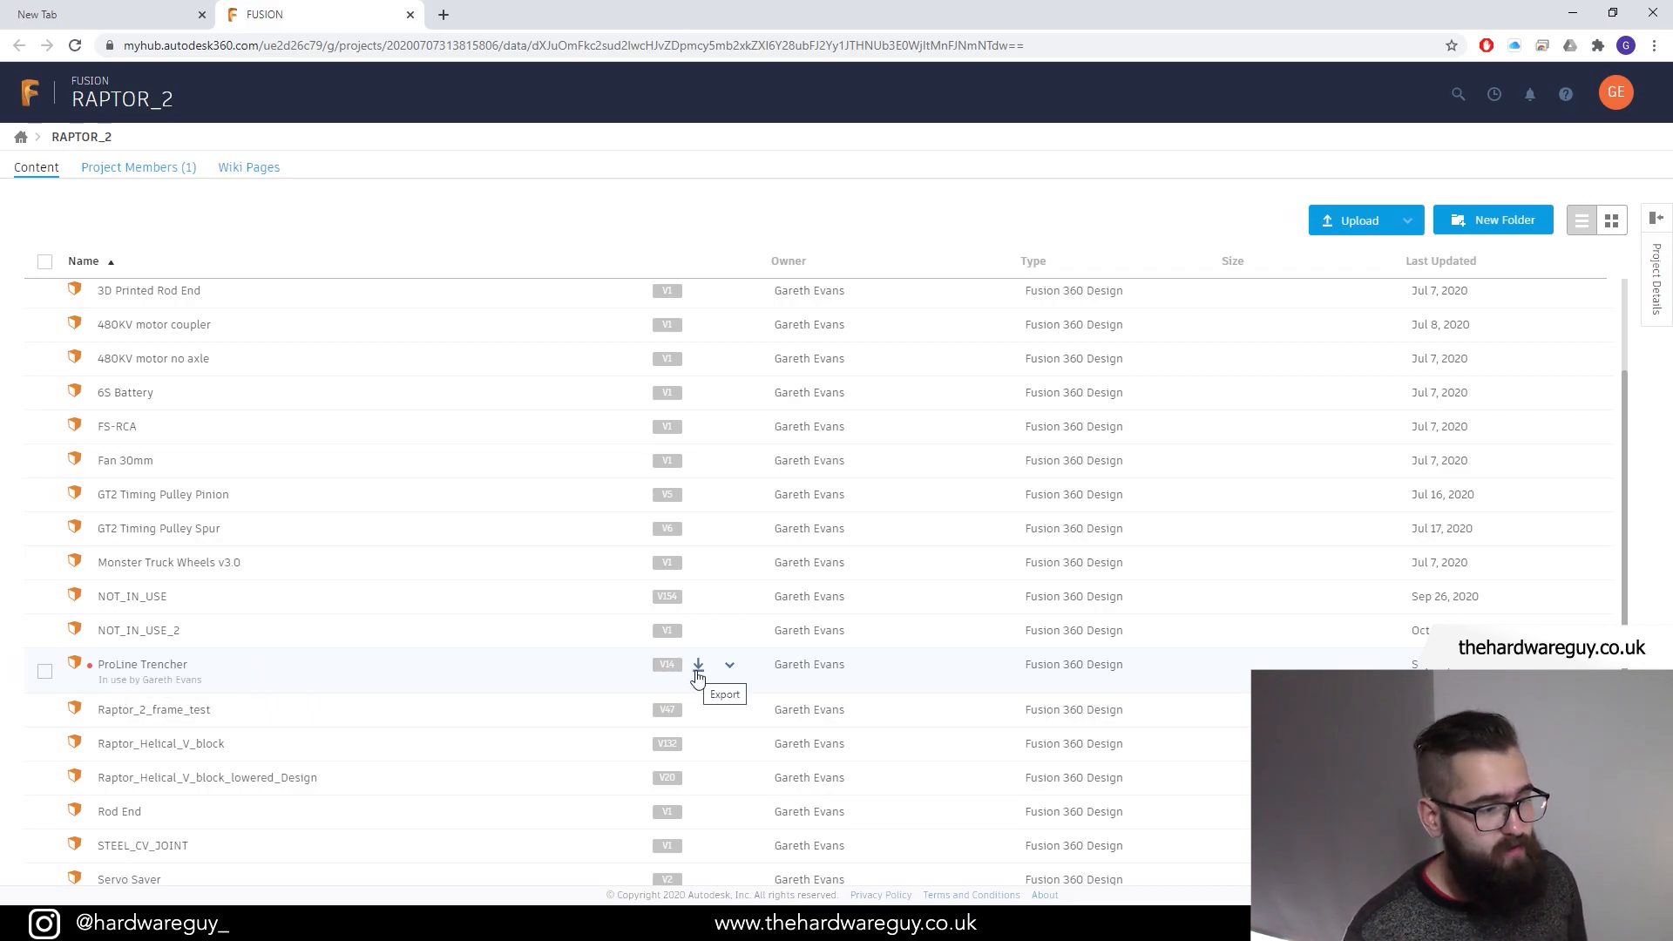
pyautogui.click(697, 664)
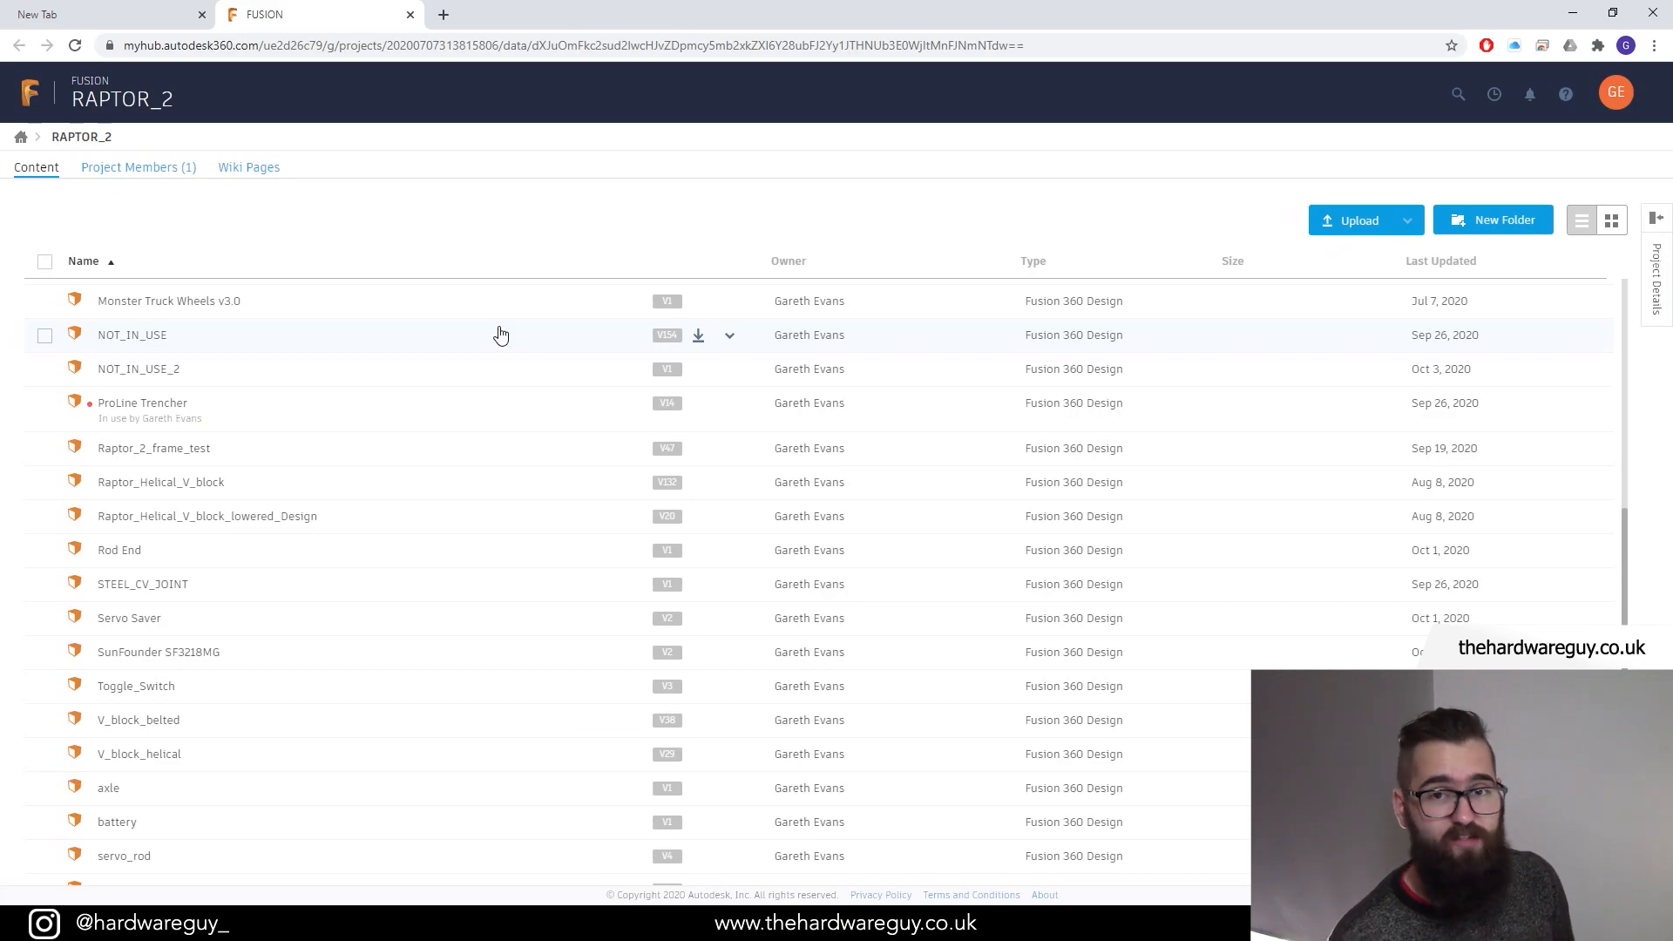
pyautogui.moveTo(493, 368)
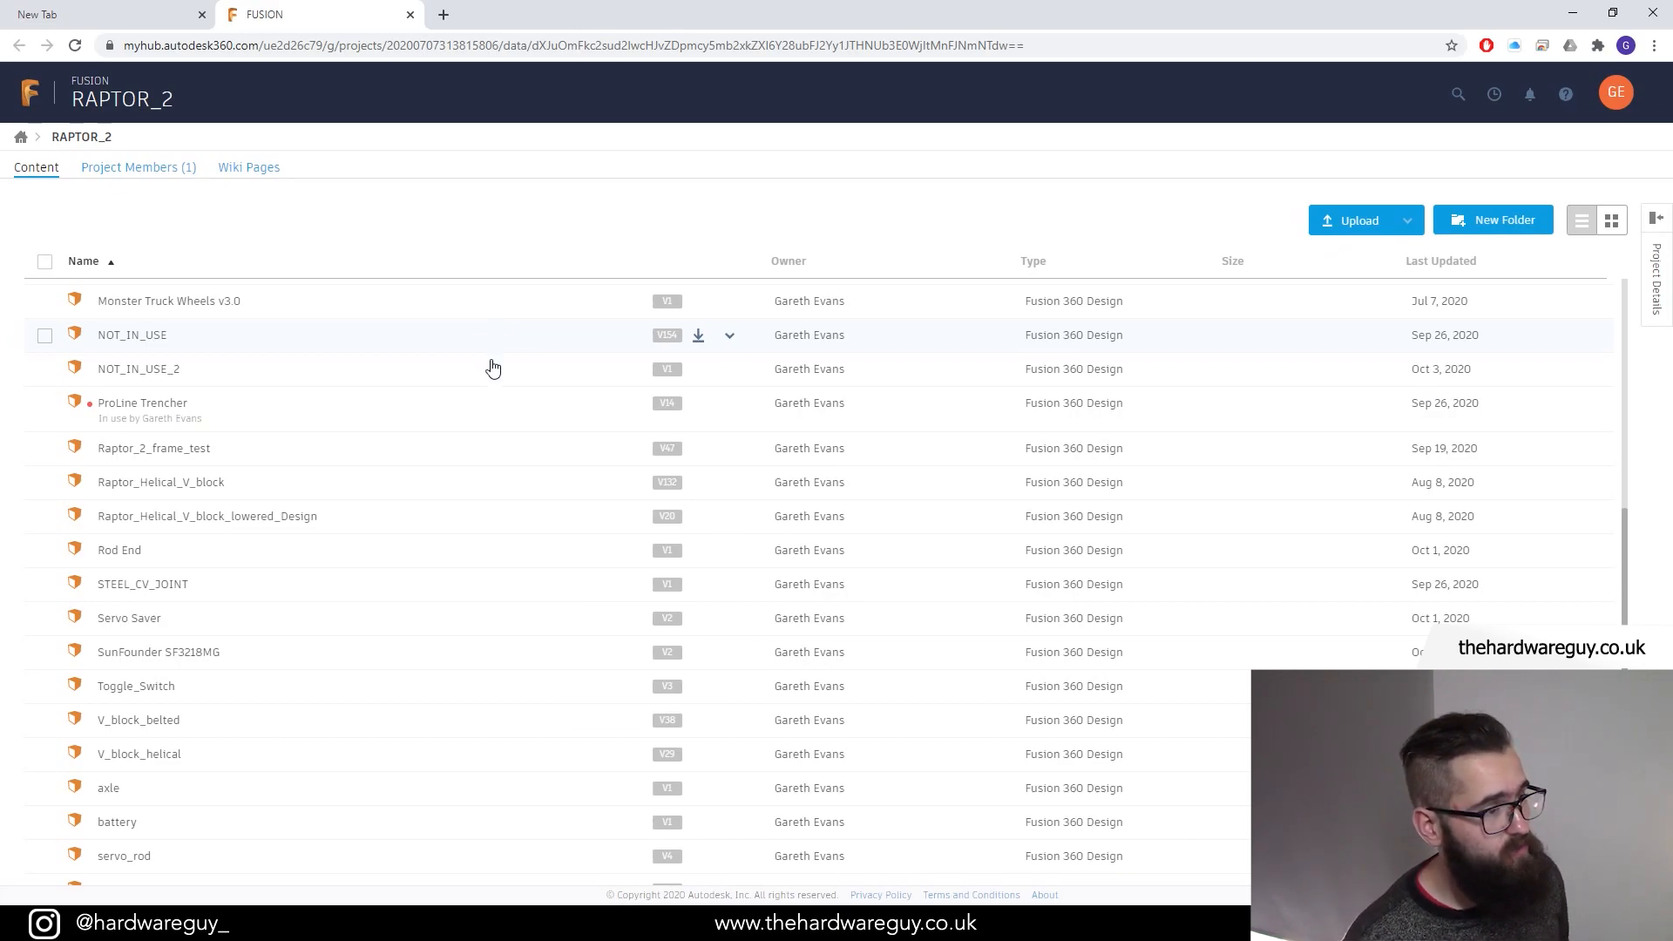
pyautogui.moveTo(700, 411)
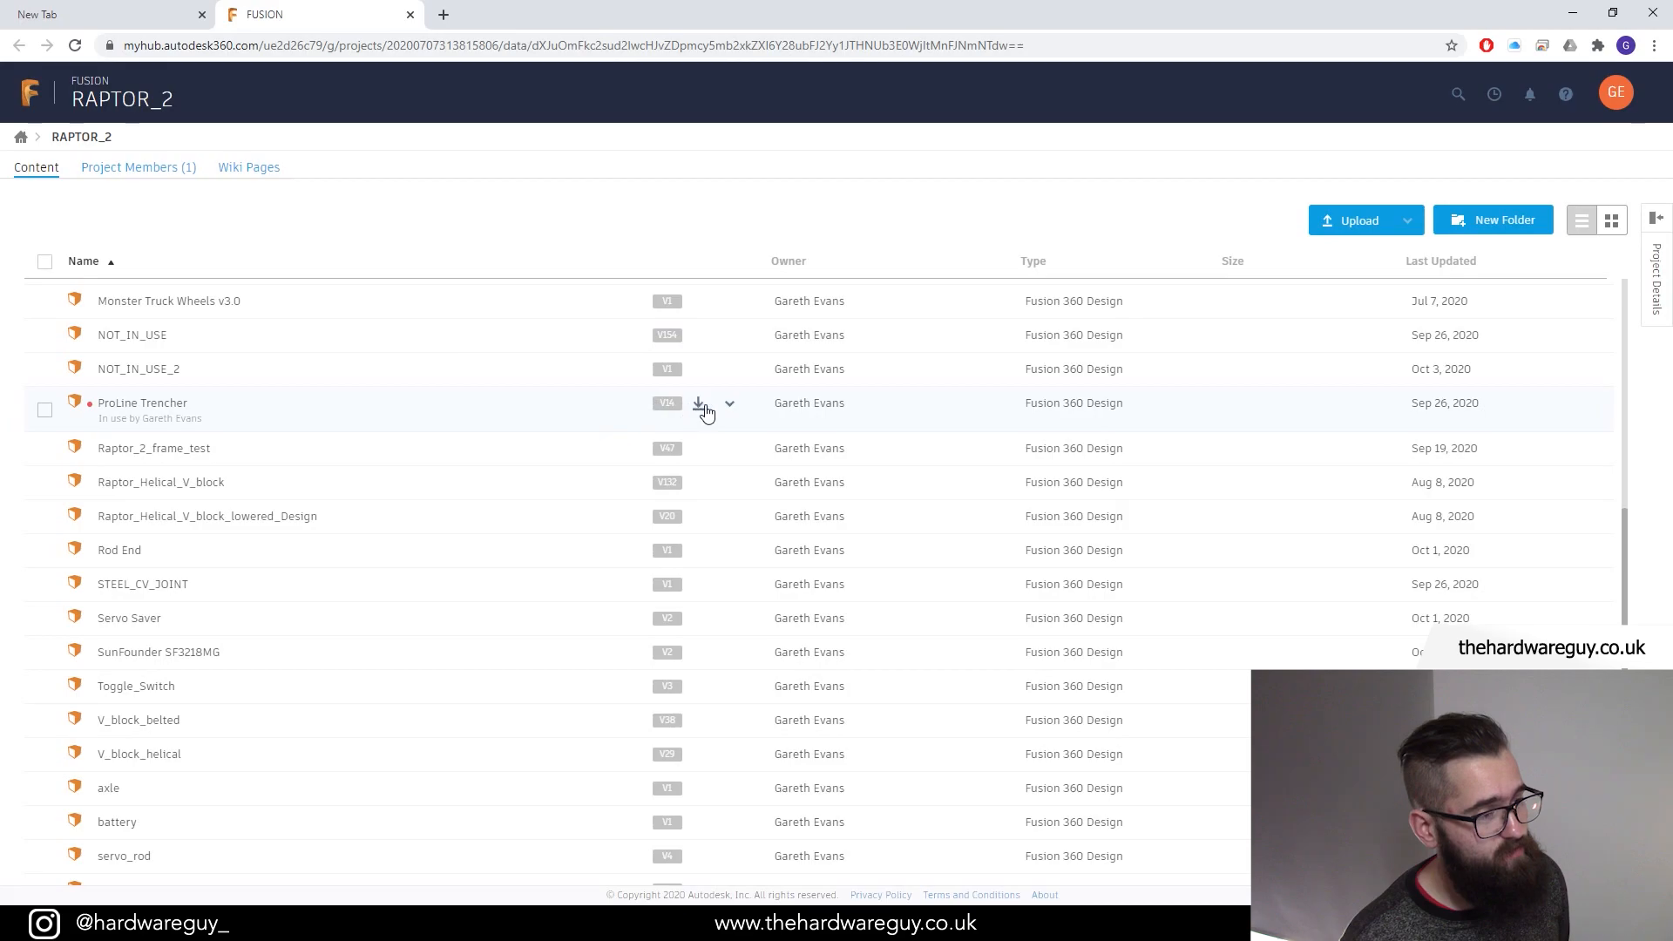
# Step: Choose STEP as ProLine Trencher's export format and acknowledge the export notice
pyautogui.click(730, 403)
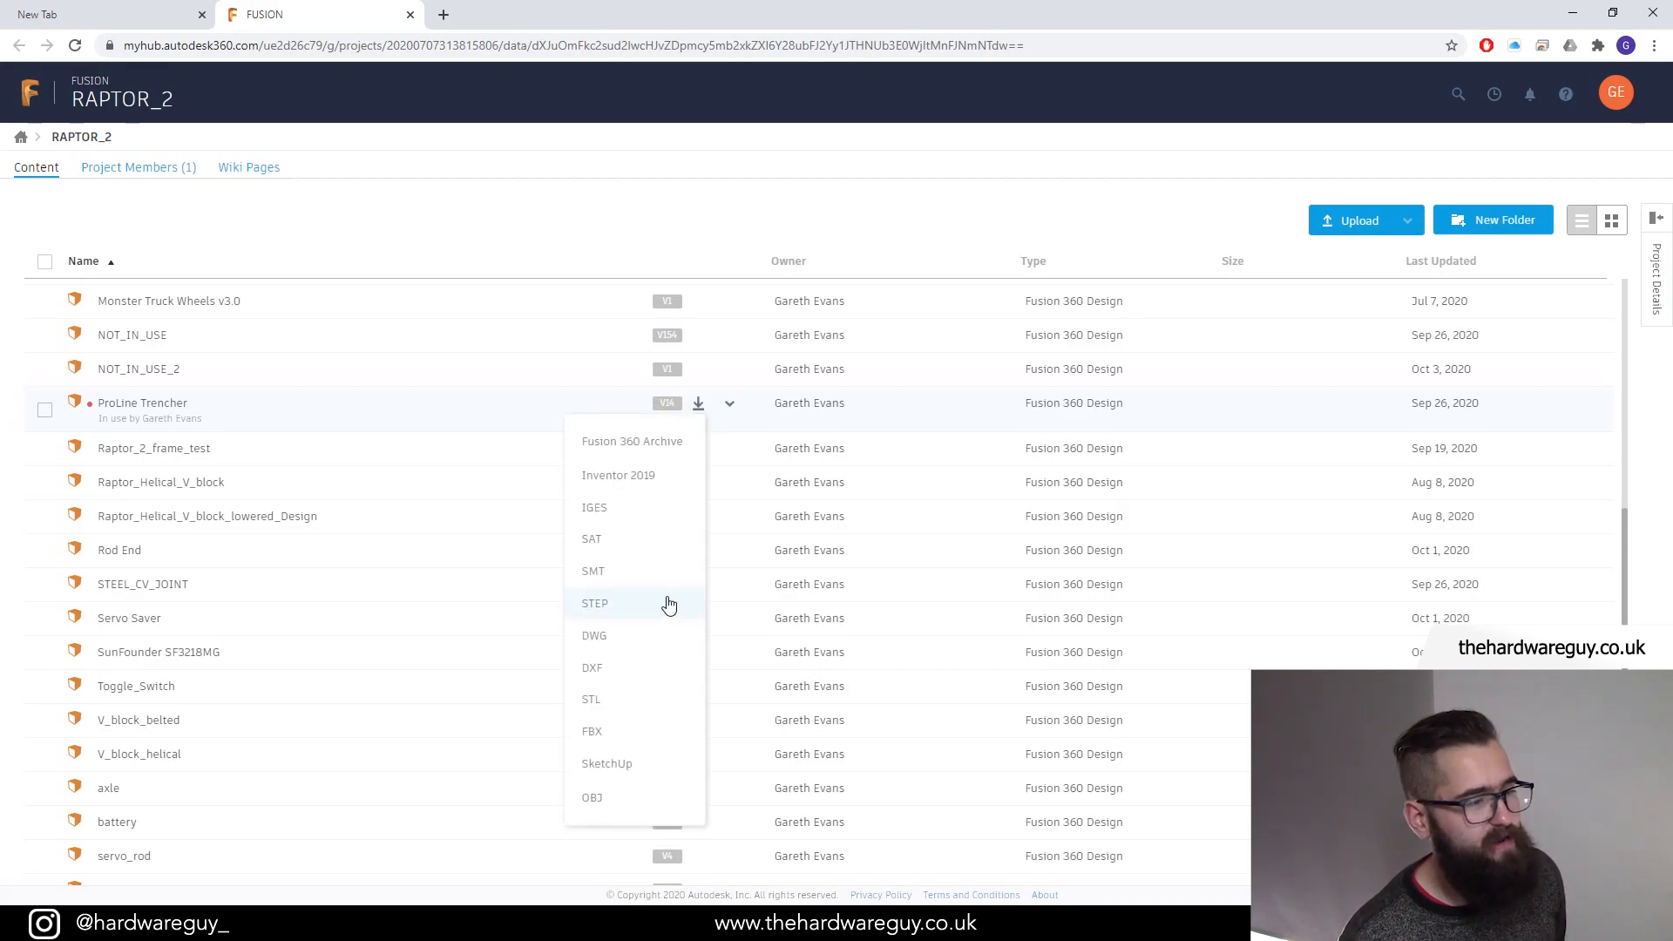
pyautogui.moveTo(617, 742)
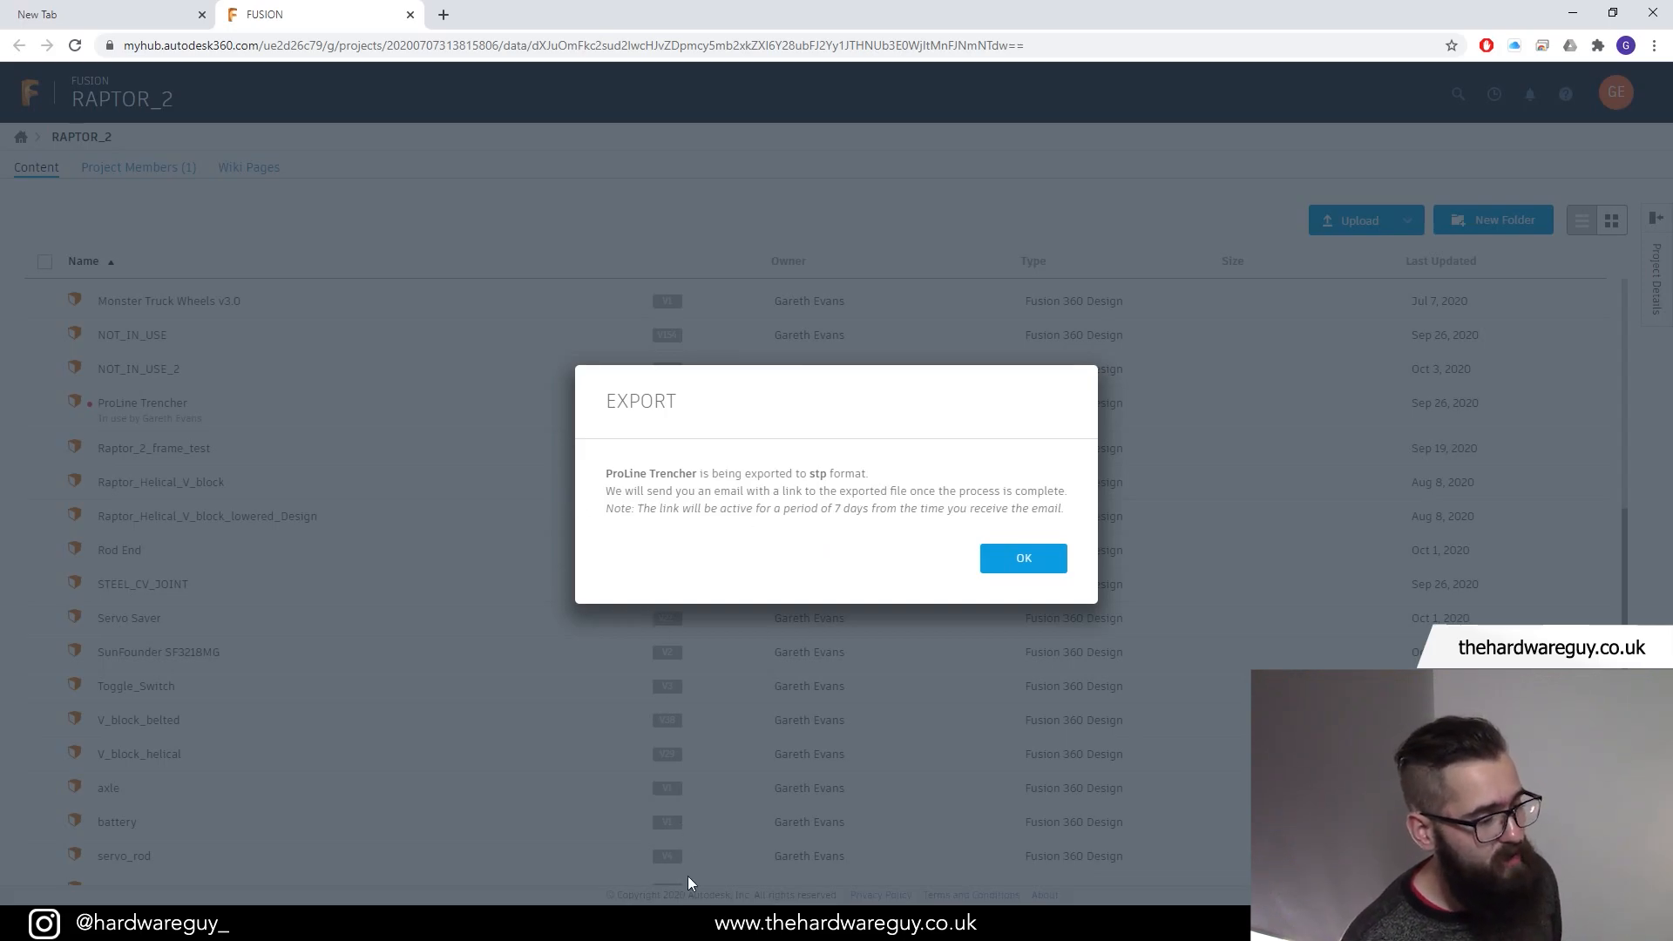
pyautogui.click(1023, 558)
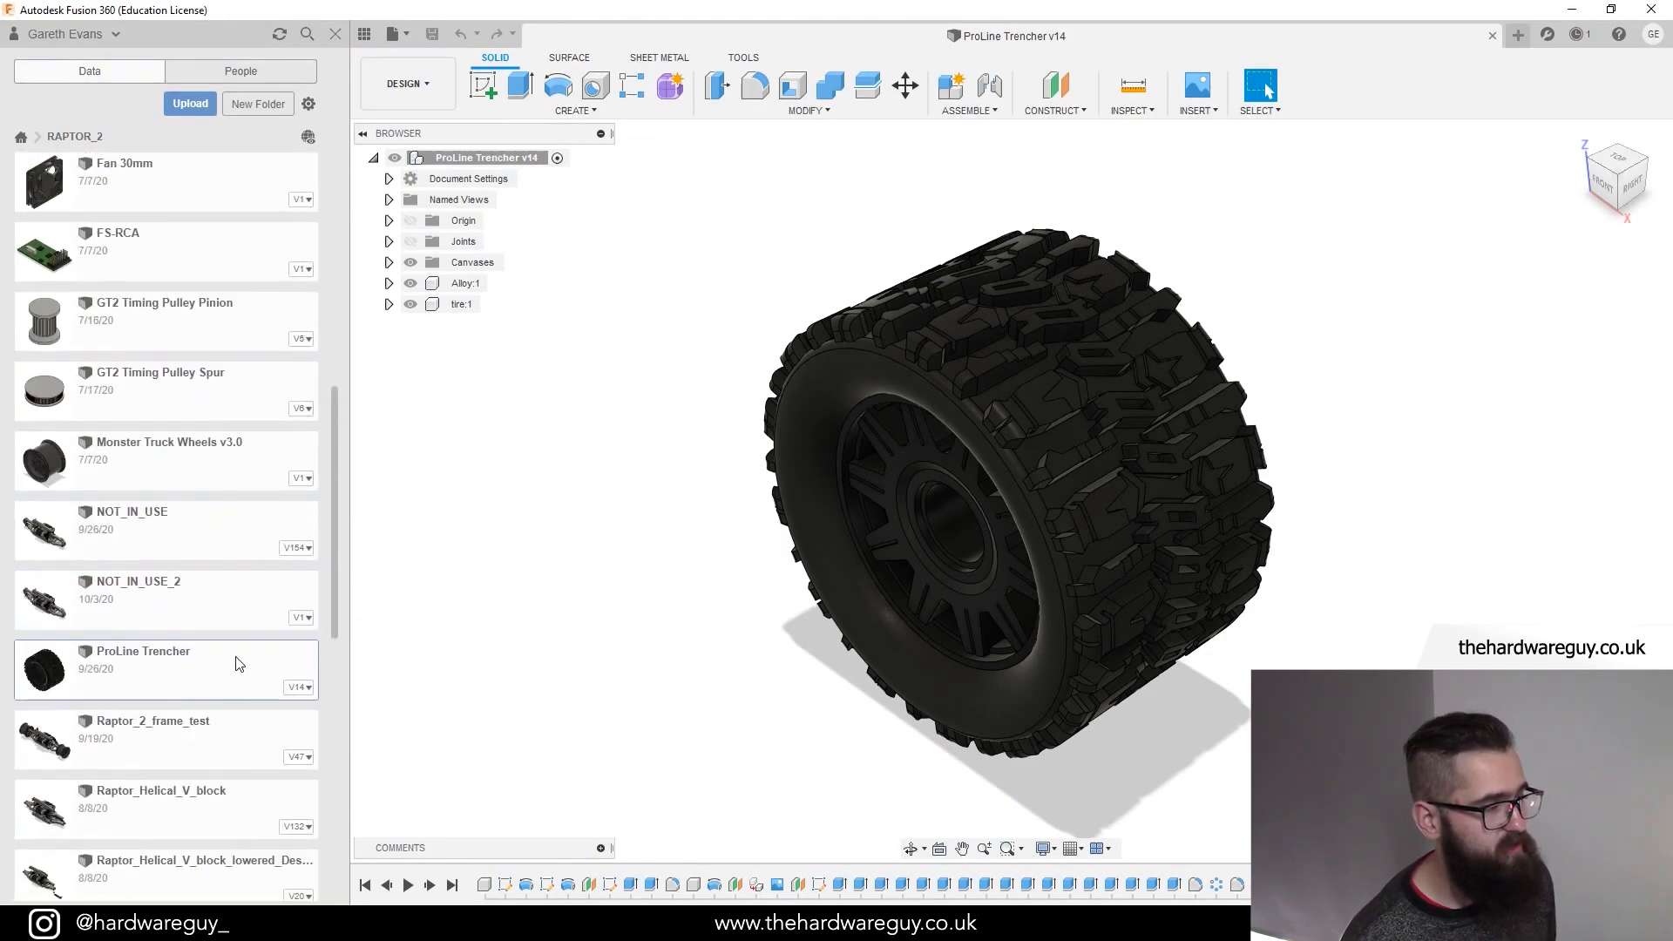
pyautogui.moveTo(629, 590)
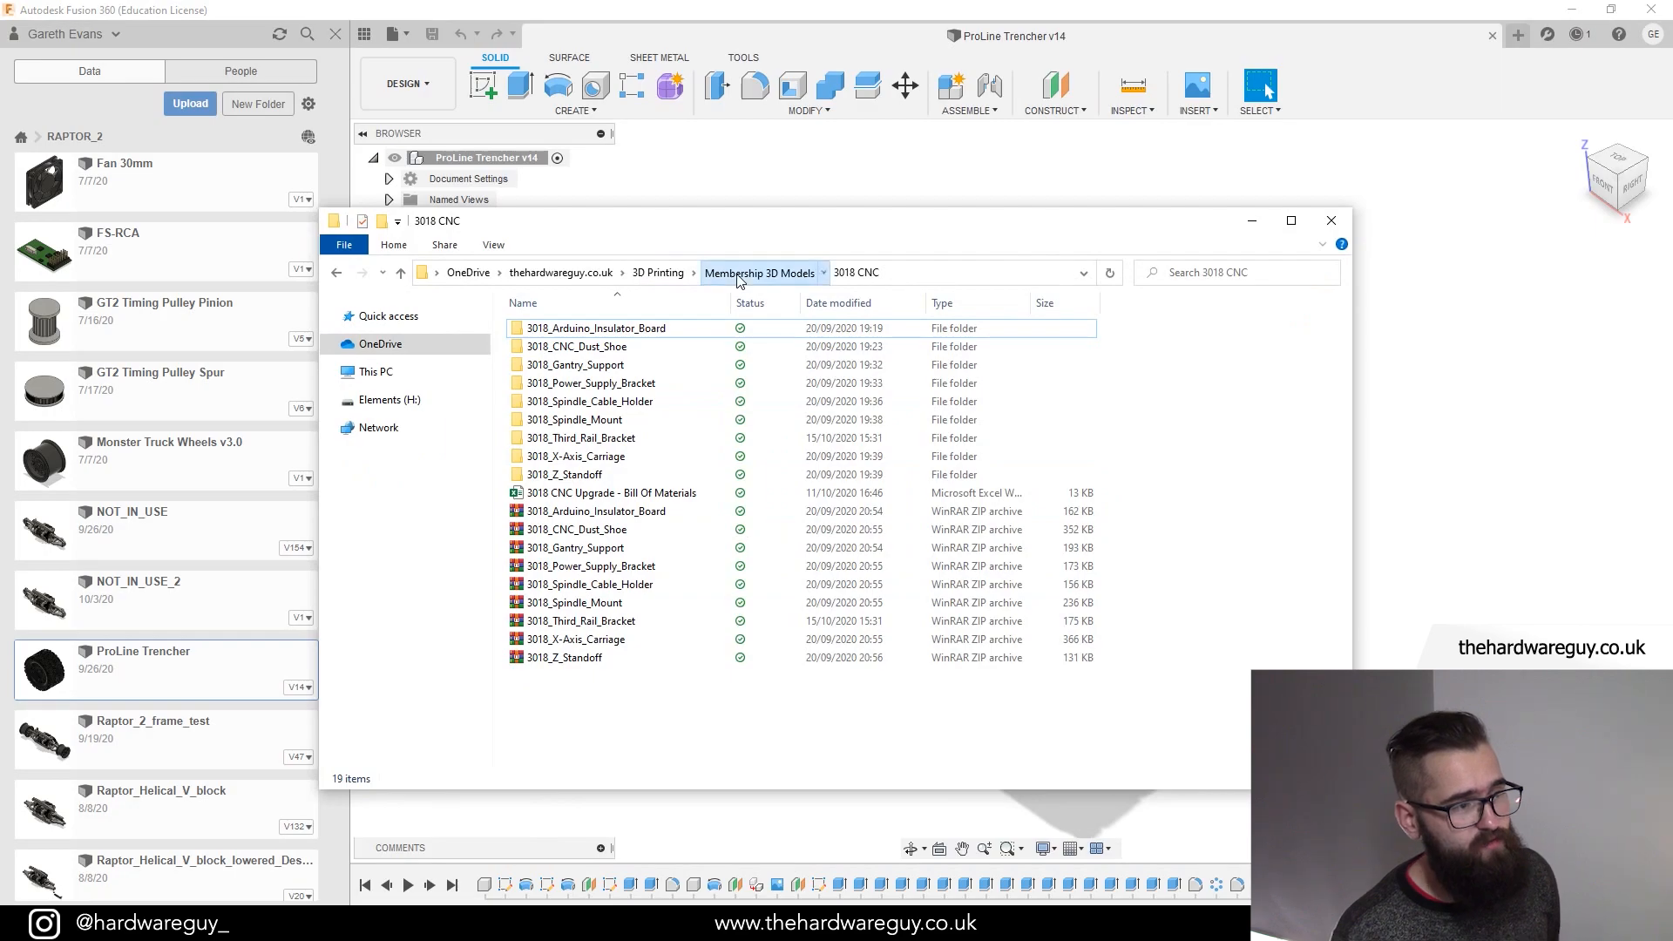
# Step: Navigate via Membership 3D Models and 3018 CNC into the 3018_CNC_Dust_Shoe folder
pyautogui.click(758, 272)
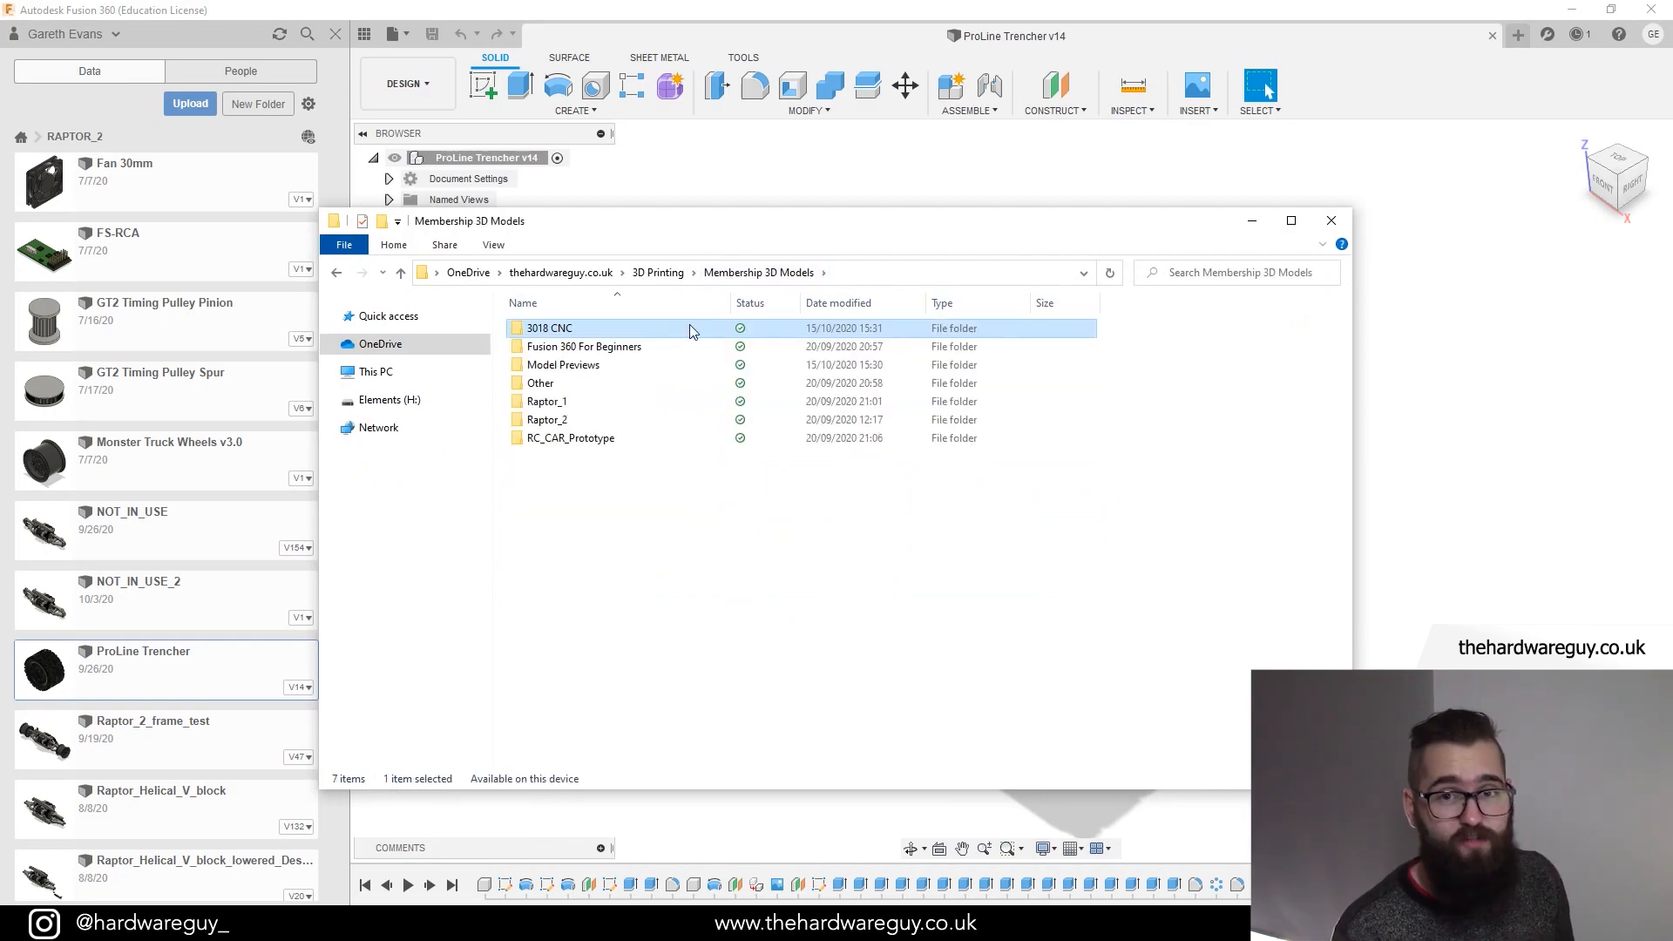
pyautogui.moveTo(692, 331)
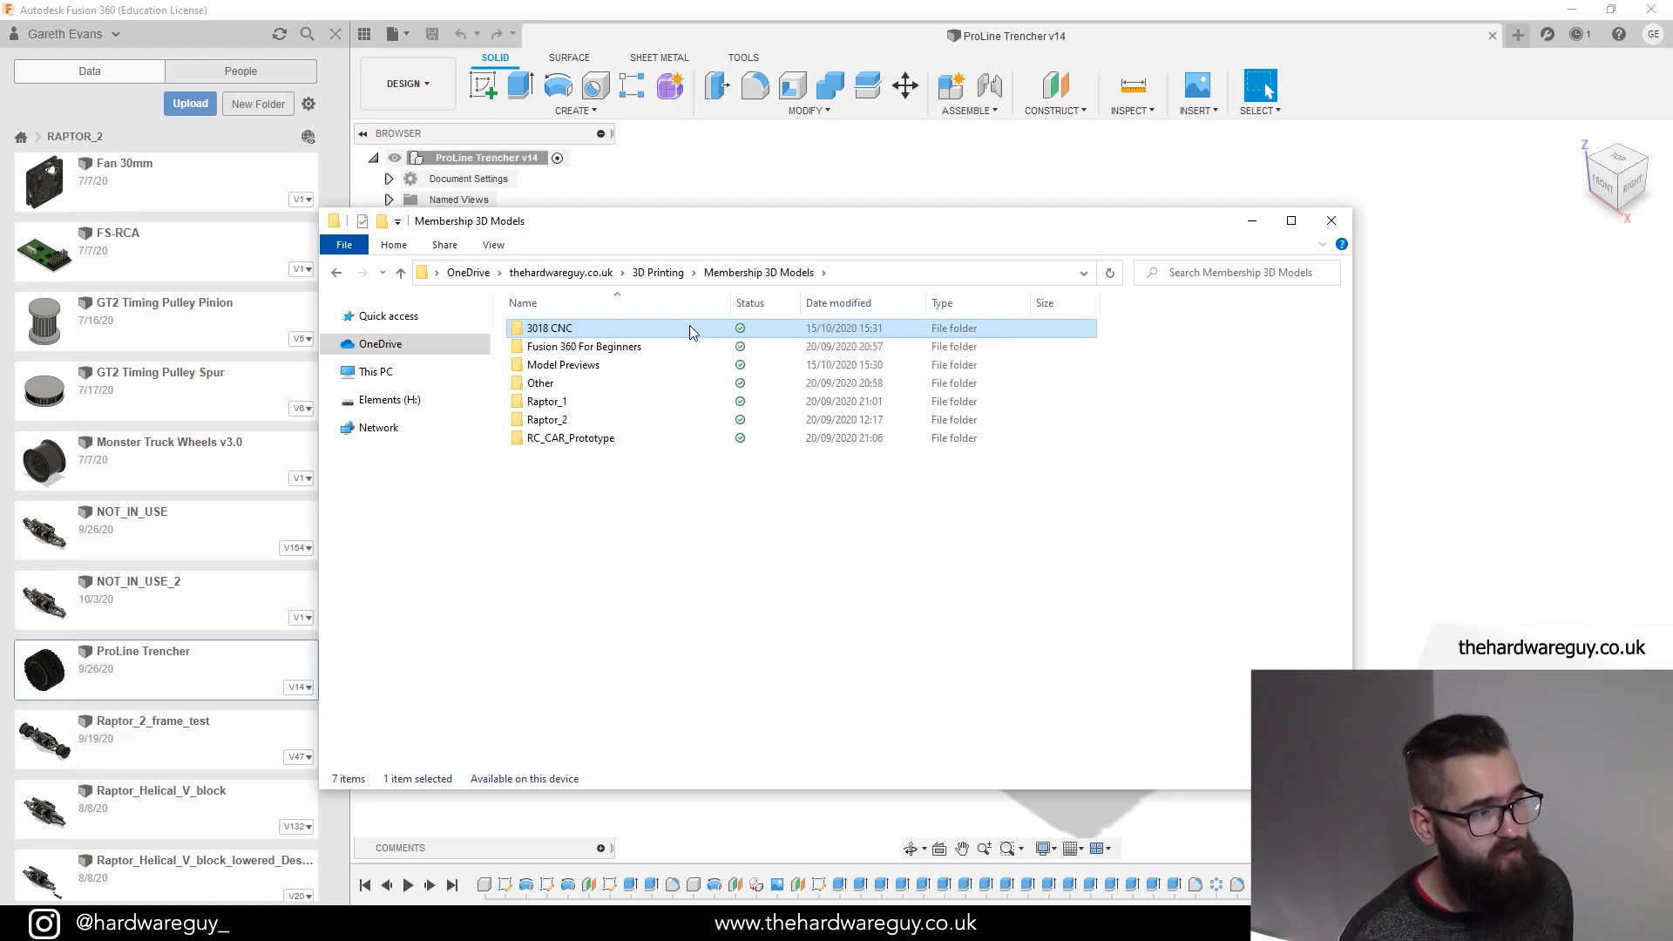
pyautogui.doubleClick(549, 328)
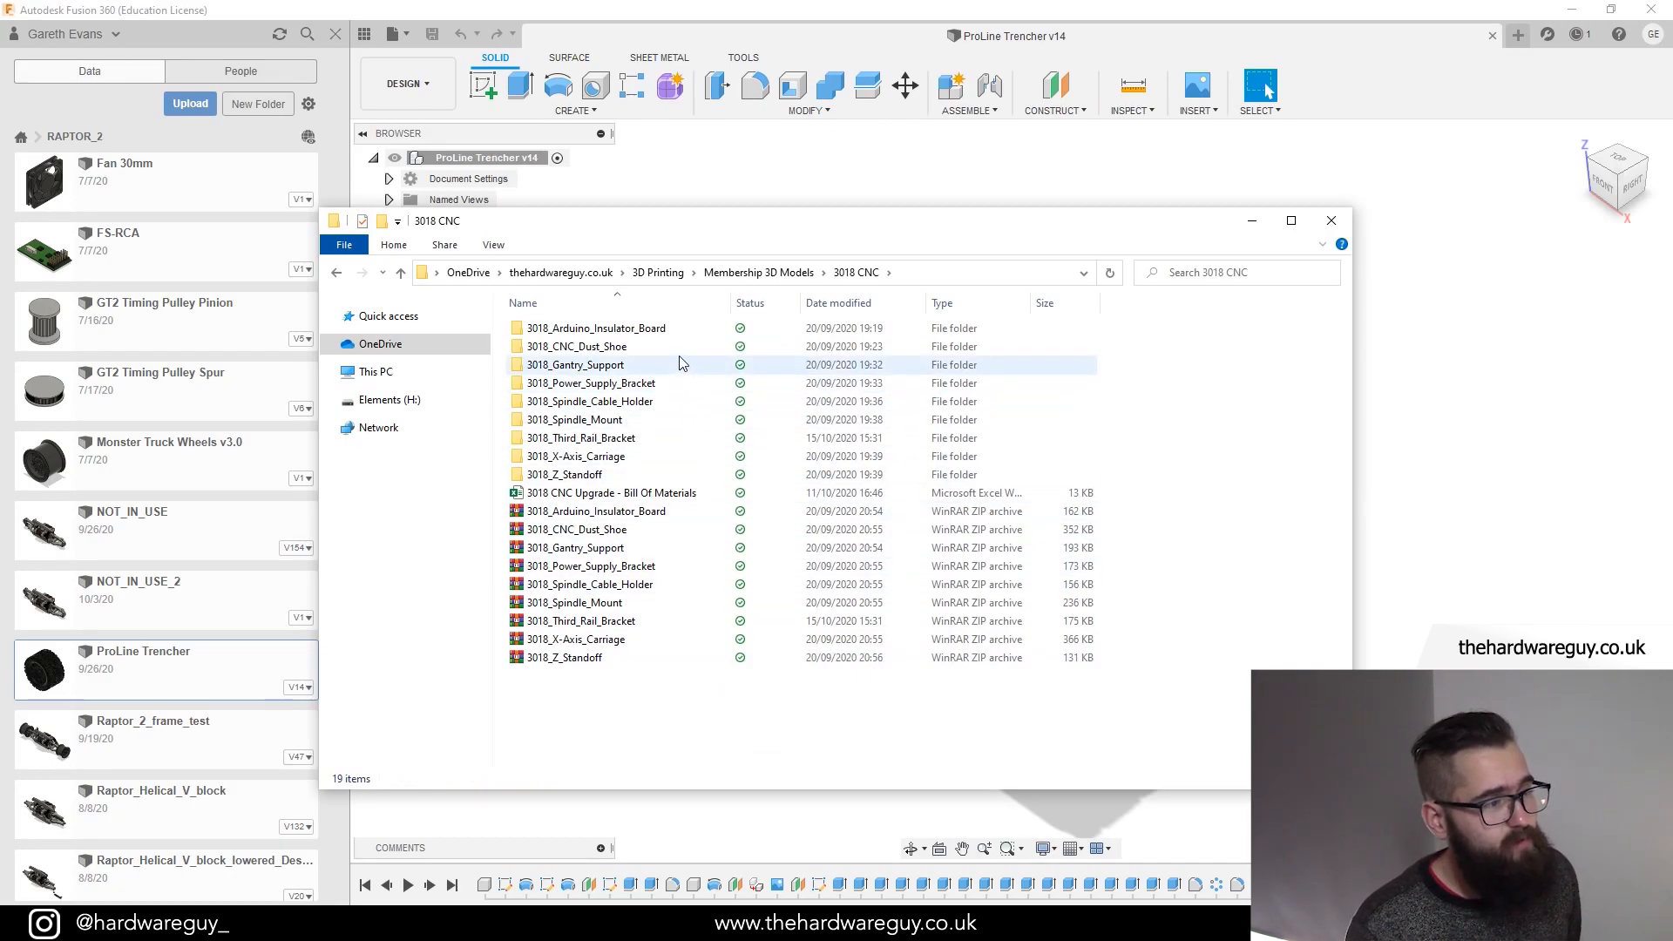
pyautogui.doubleClick(577, 346)
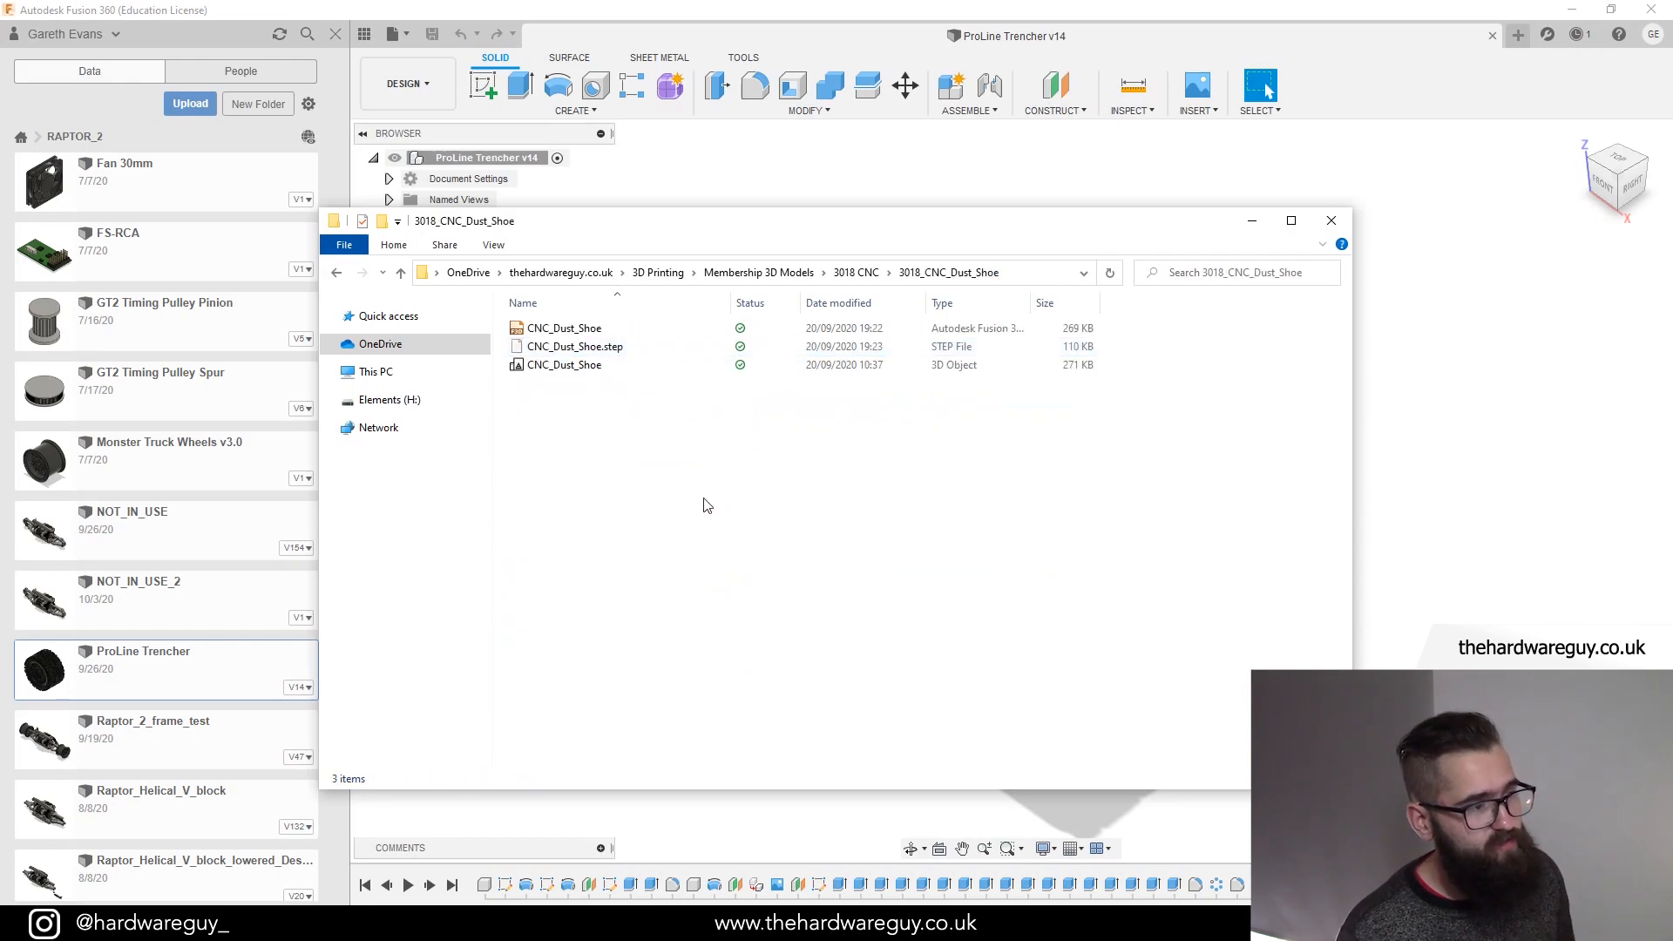
# Step: Inspect the dust shoe's 3D Object, STEP and Fusion archive files, then close Explorer
pyautogui.click(563, 365)
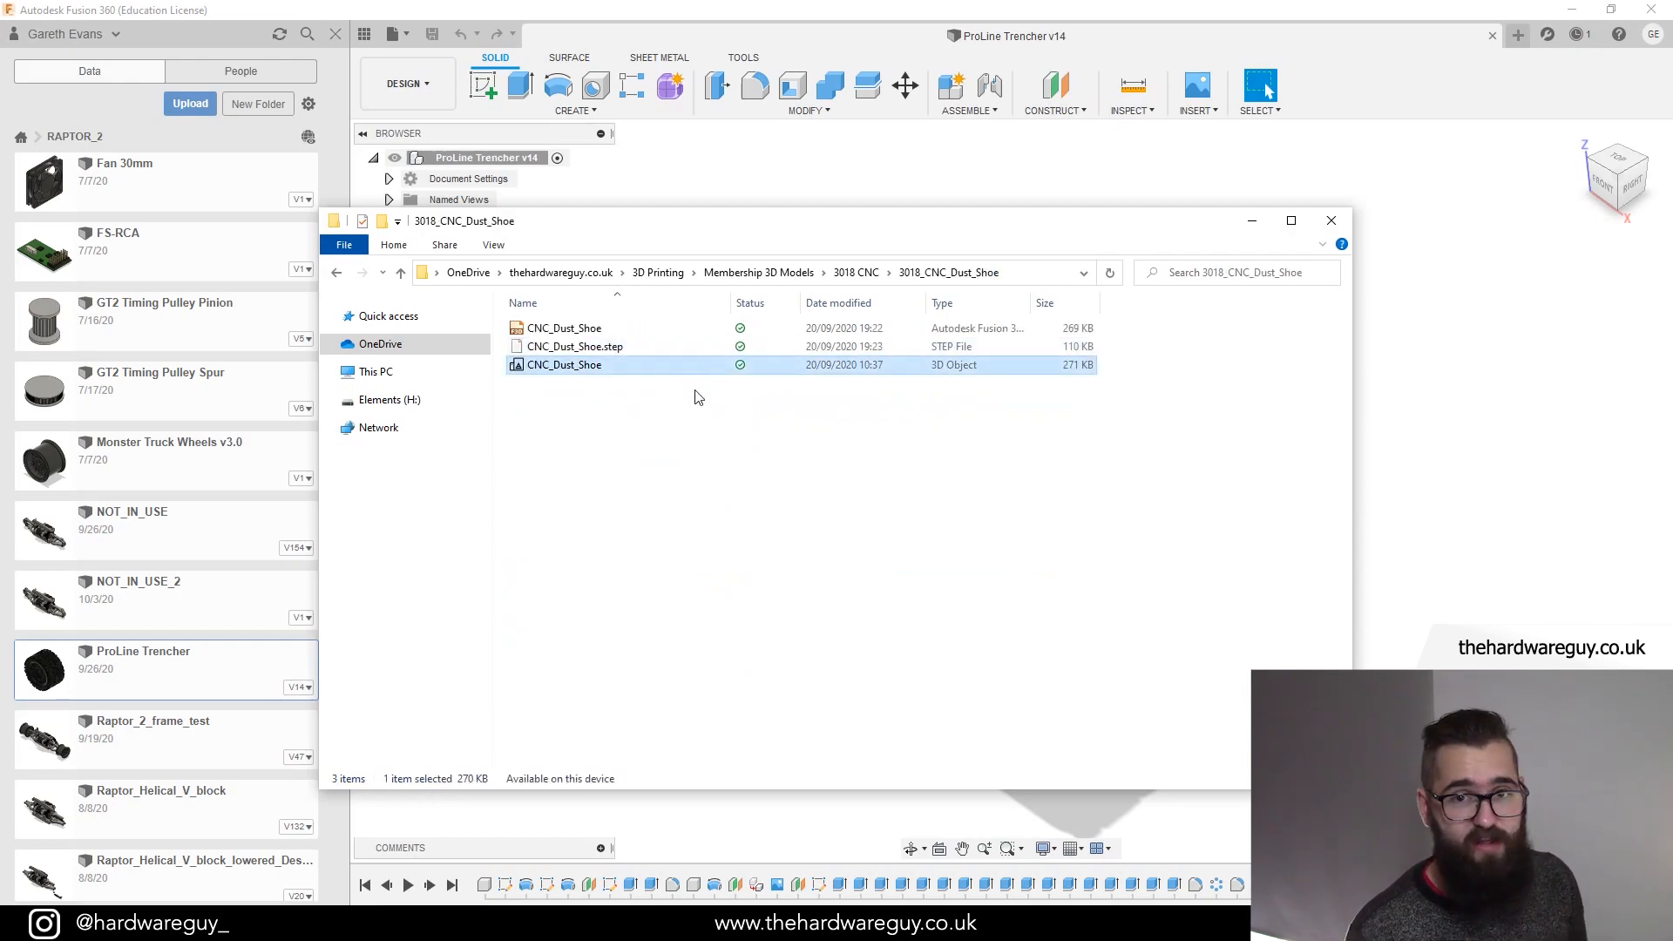
pyautogui.click(575, 346)
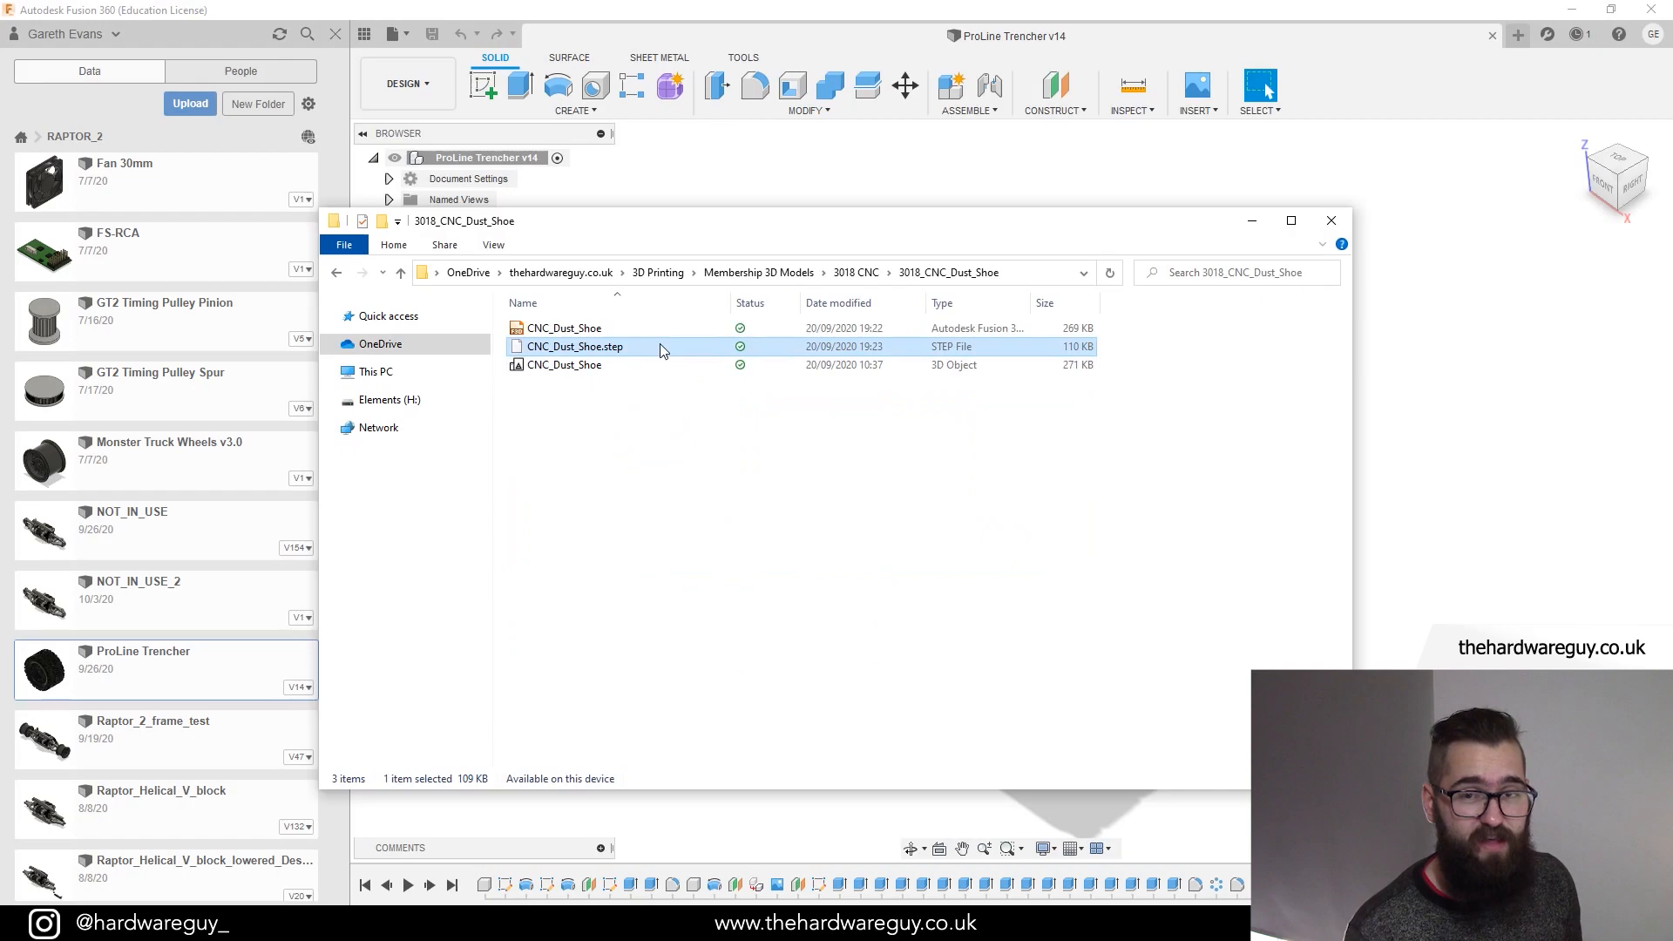
pyautogui.click(565, 328)
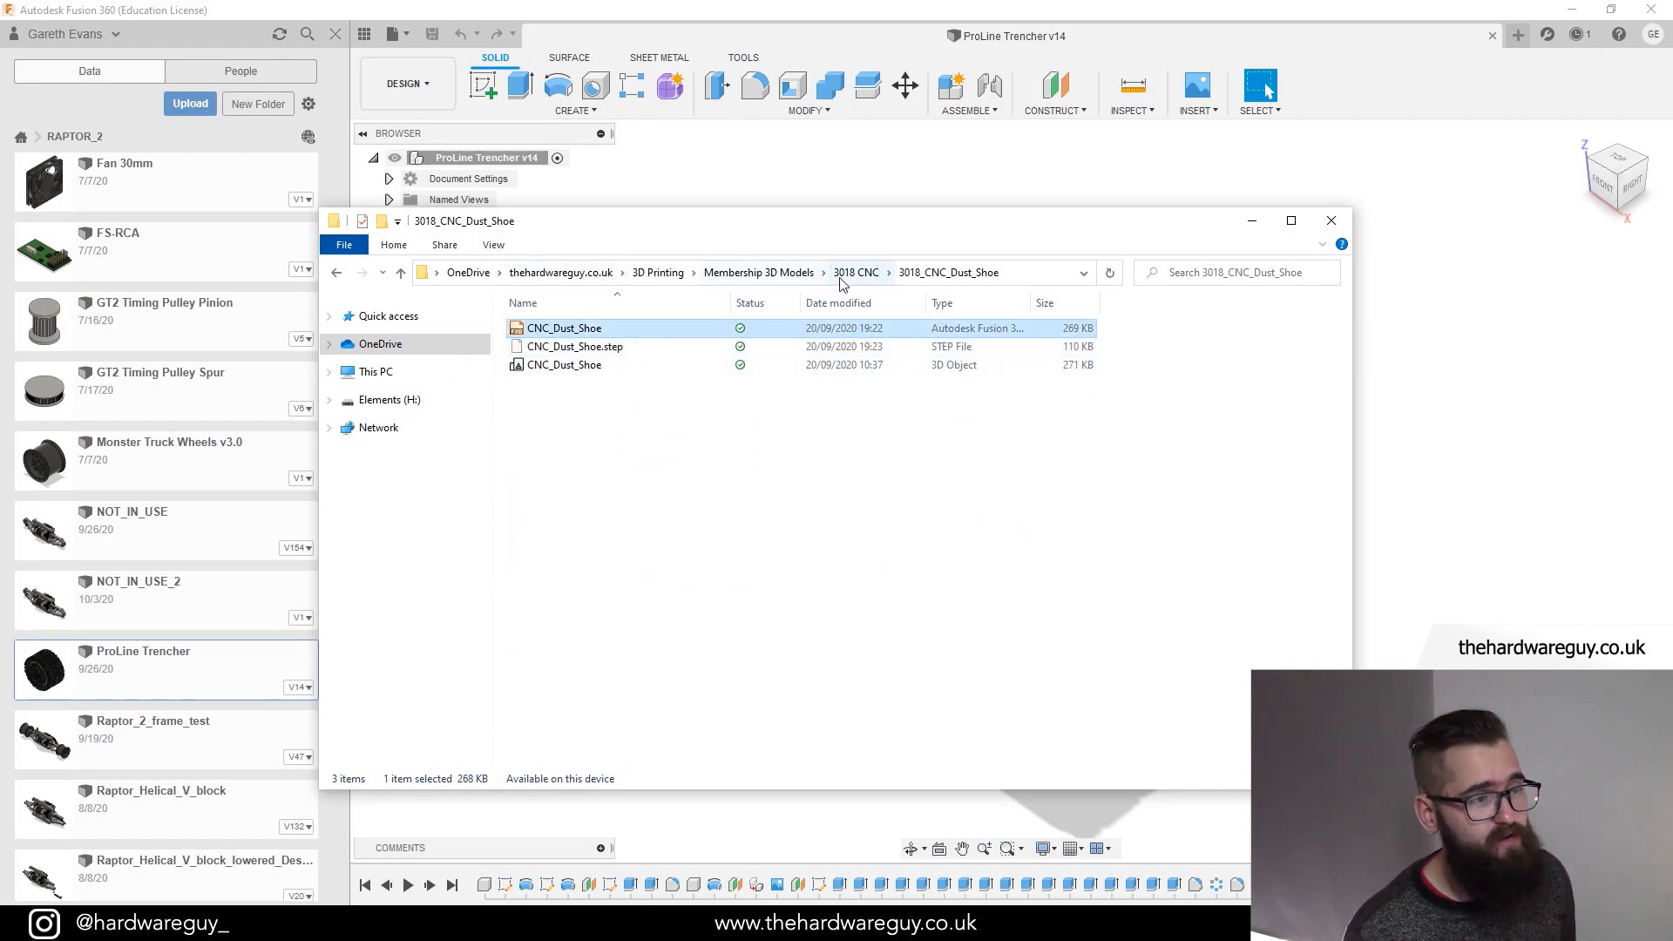
pyautogui.click(855, 272)
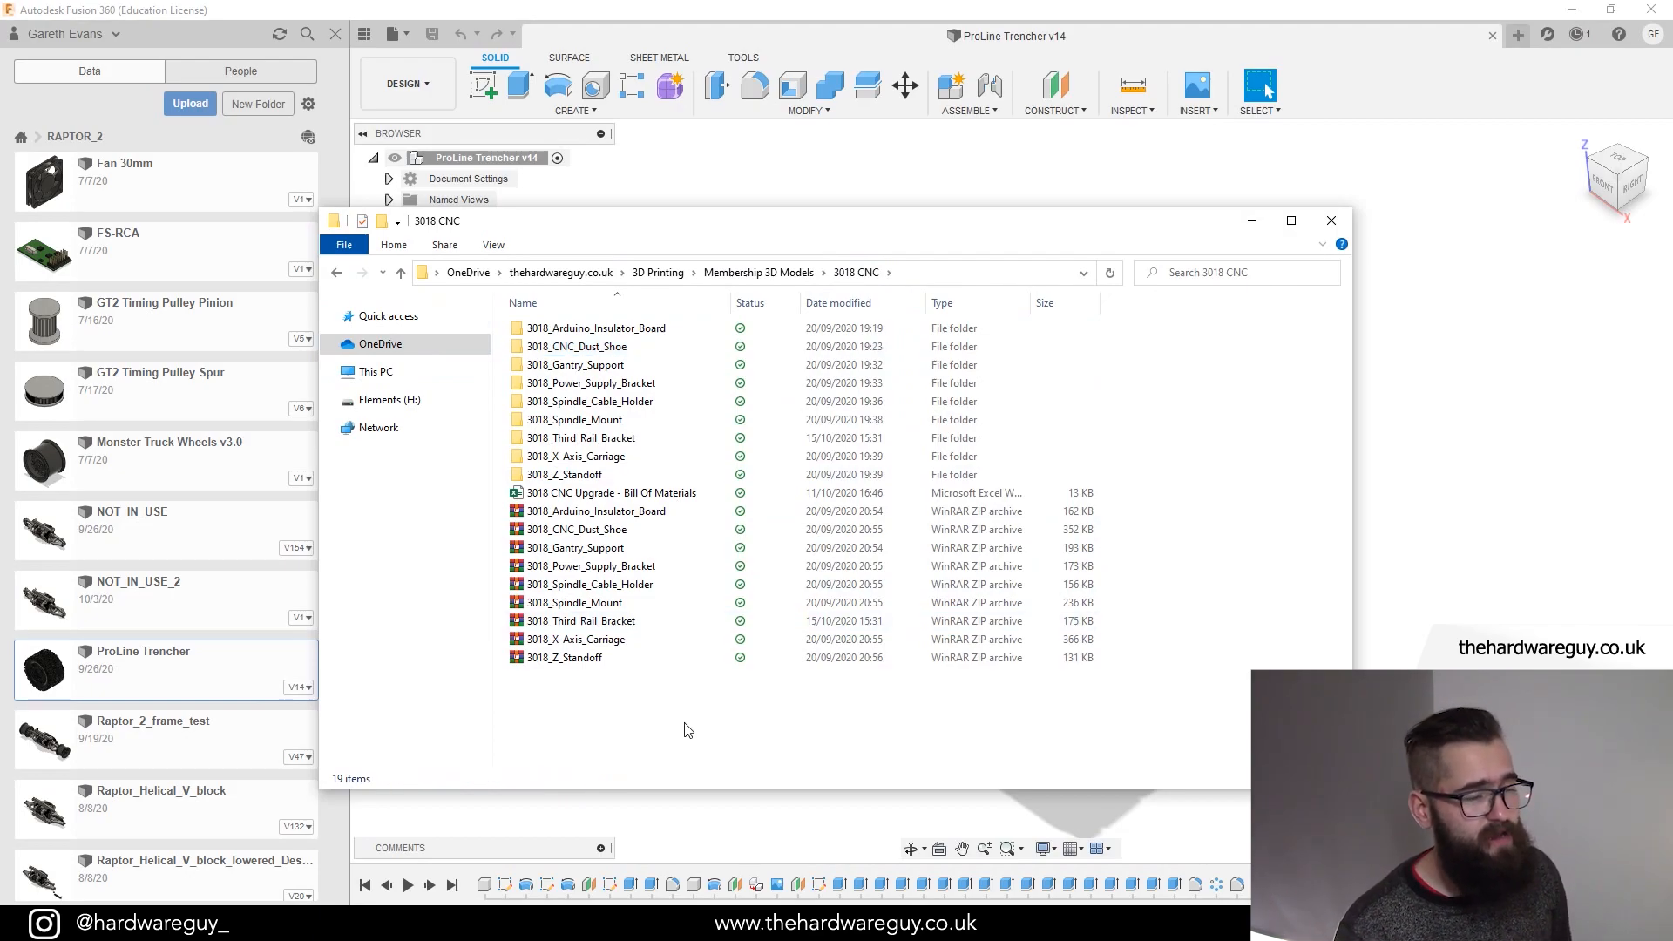
pyautogui.click(1331, 220)
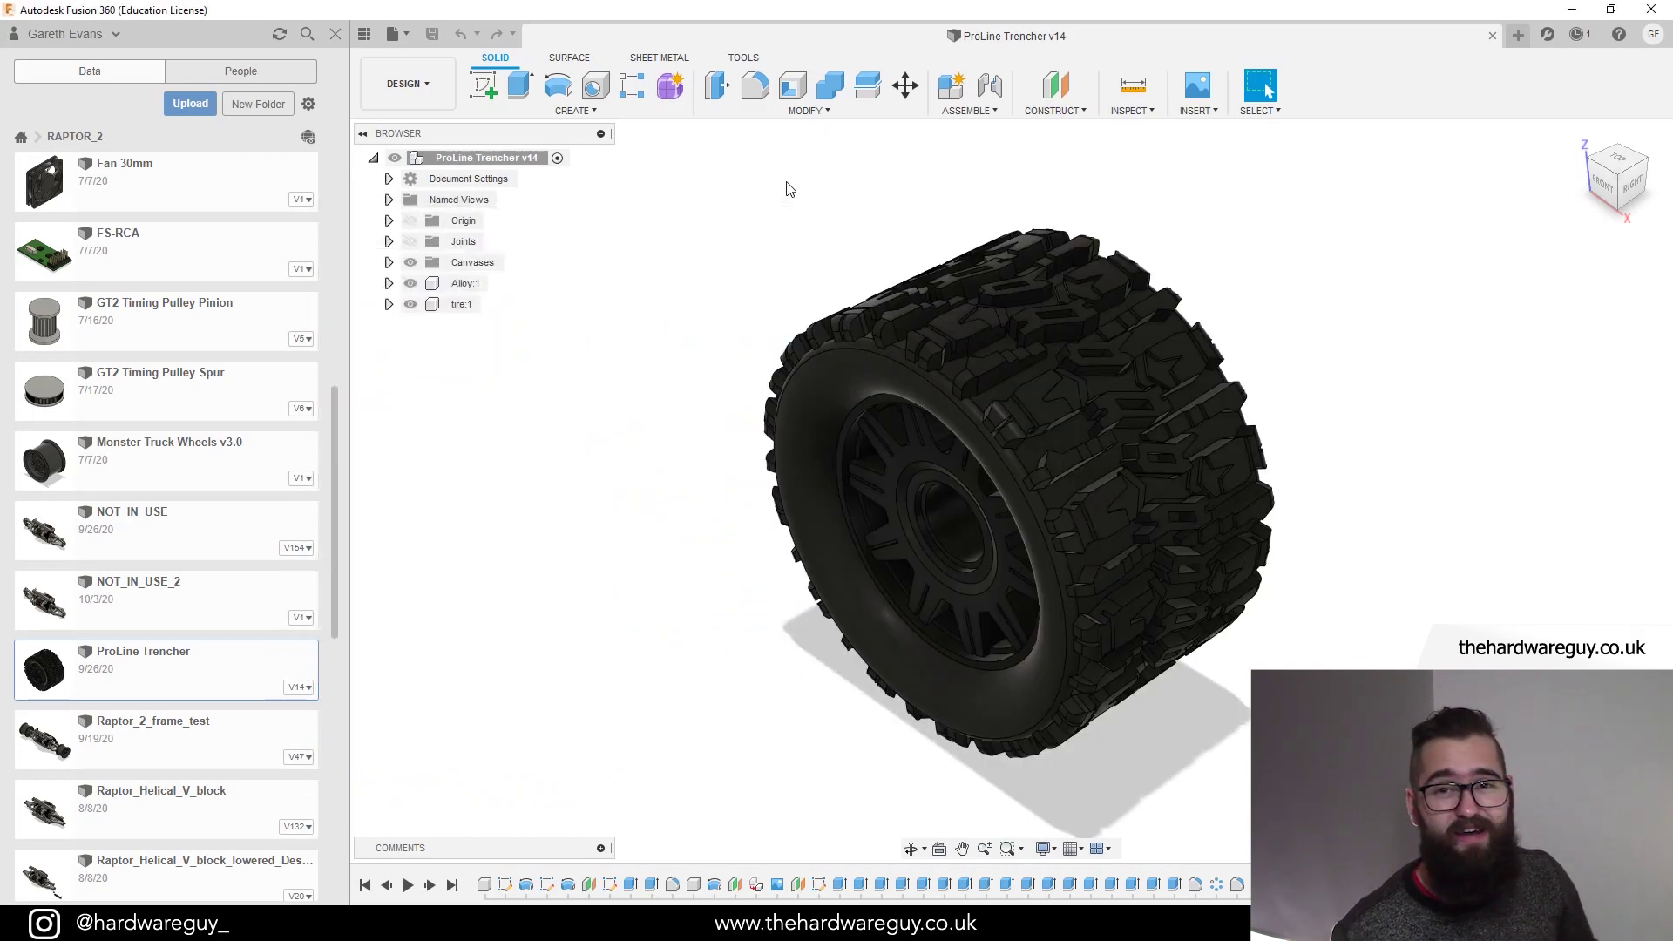